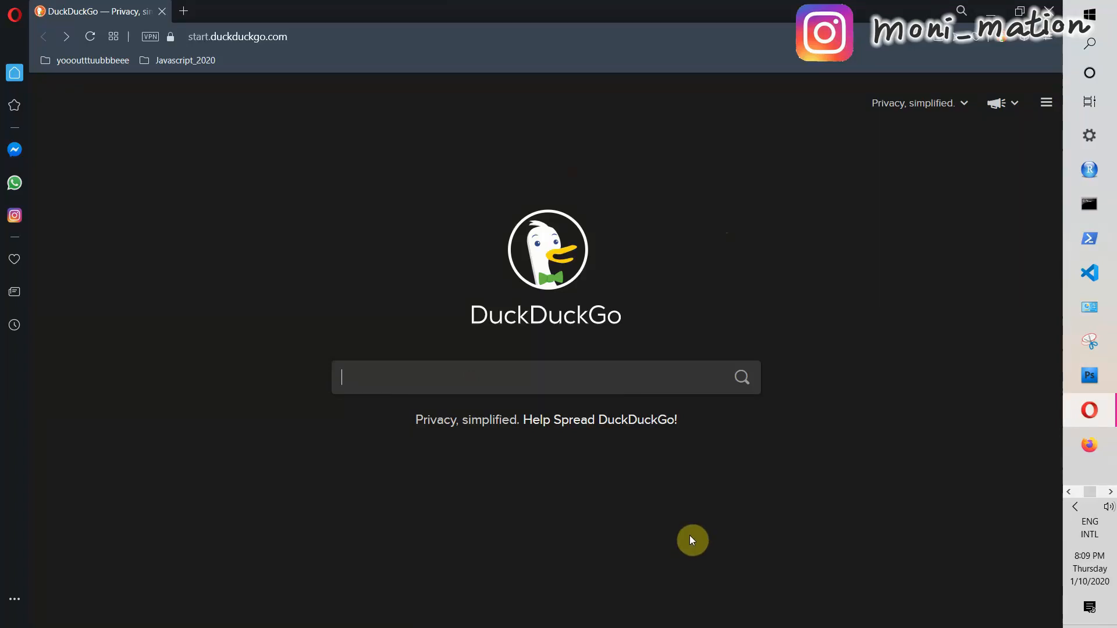
Search DuckDuckGo for Bludit and go to the official bludit.com website
key(Return)
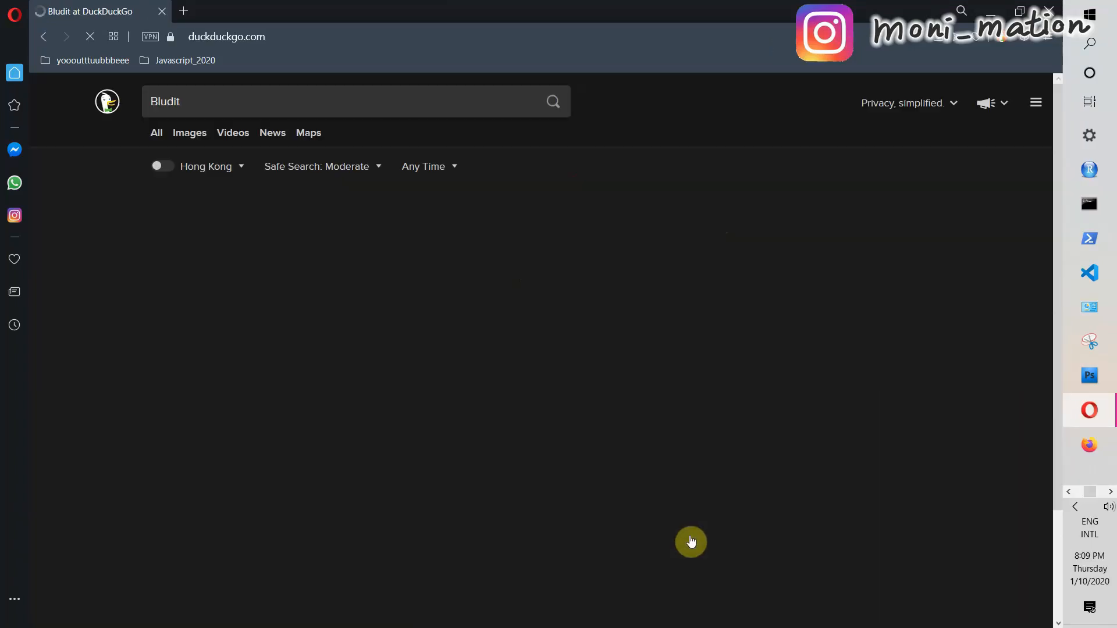
click(552, 101)
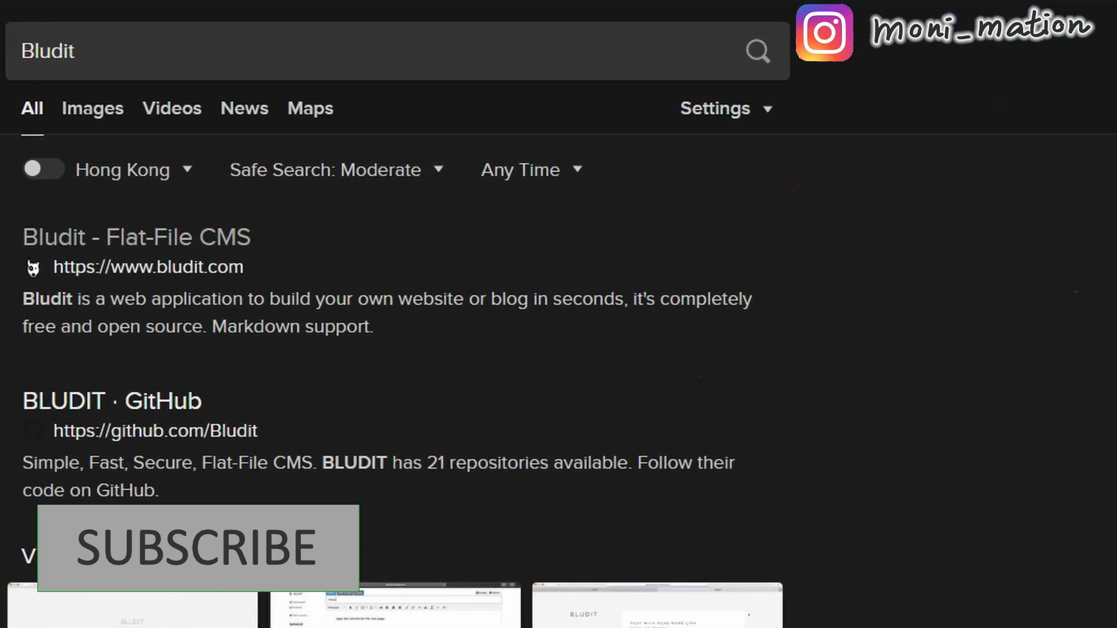
click(136, 236)
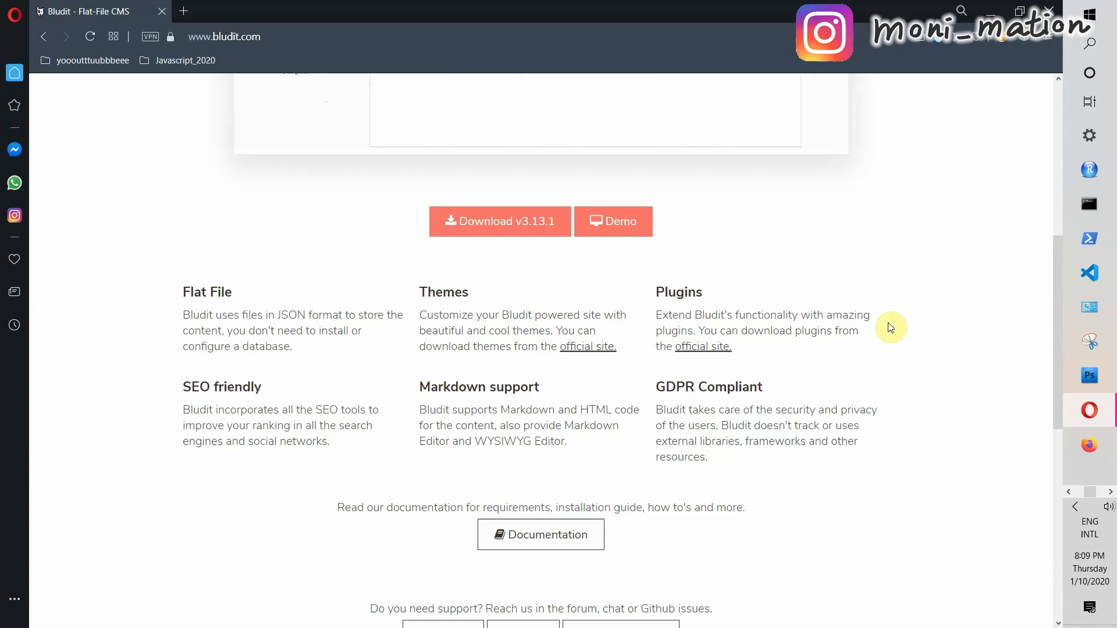
Highlight the JSON flat-file mention and reach the Bludit documentation language page
double_click(246, 227)
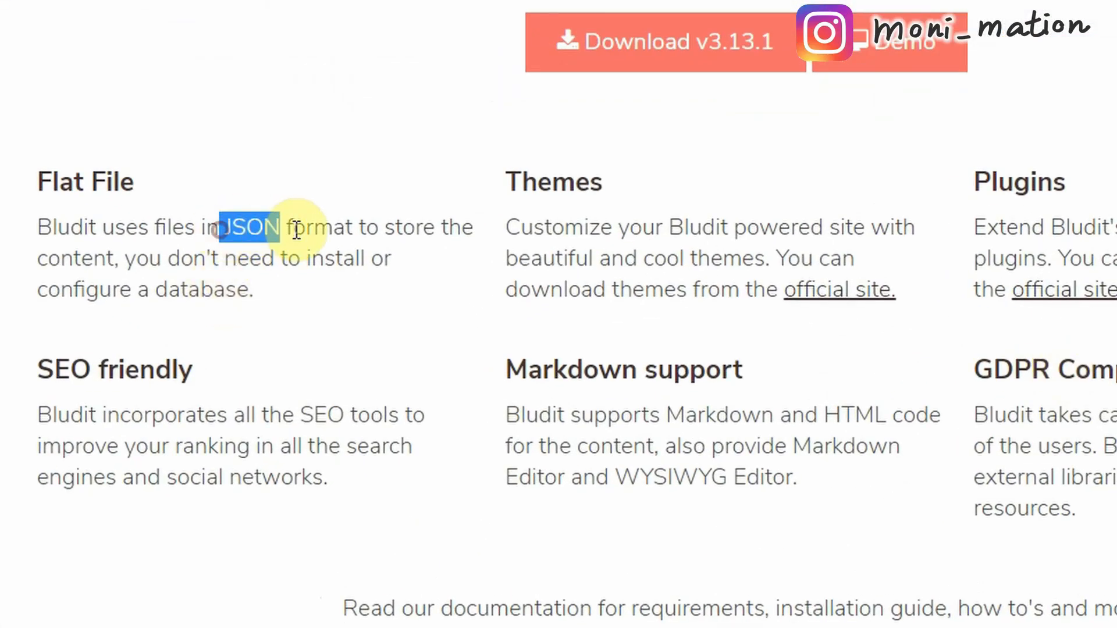
scroll(down, 3)
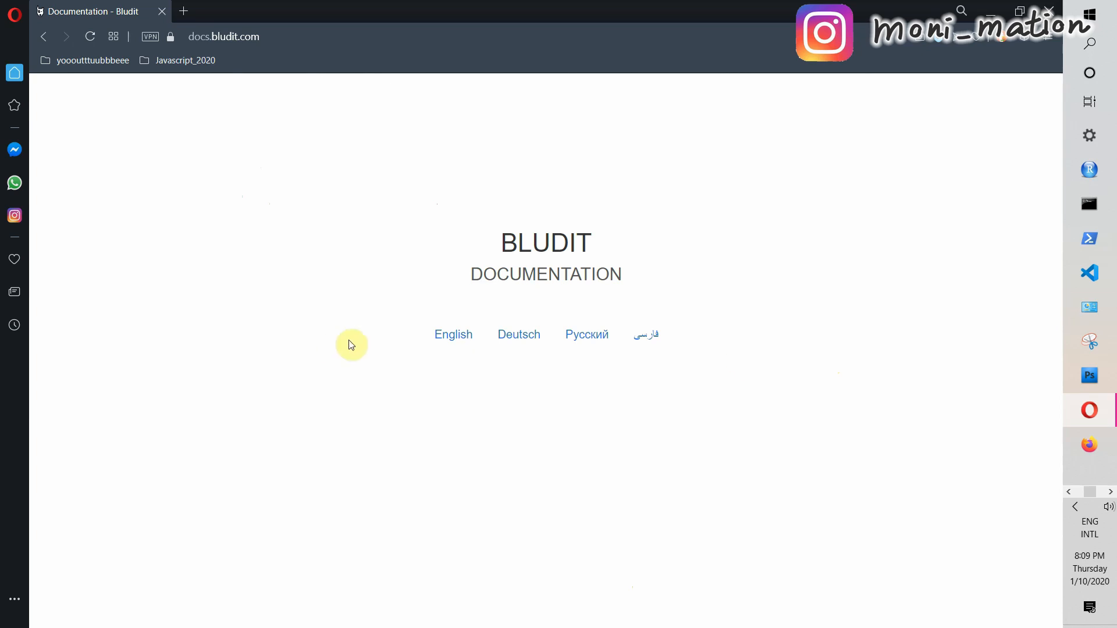
Choose the English documentation and read the Introduction down through Support, Donations and MIT license
click(453, 334)
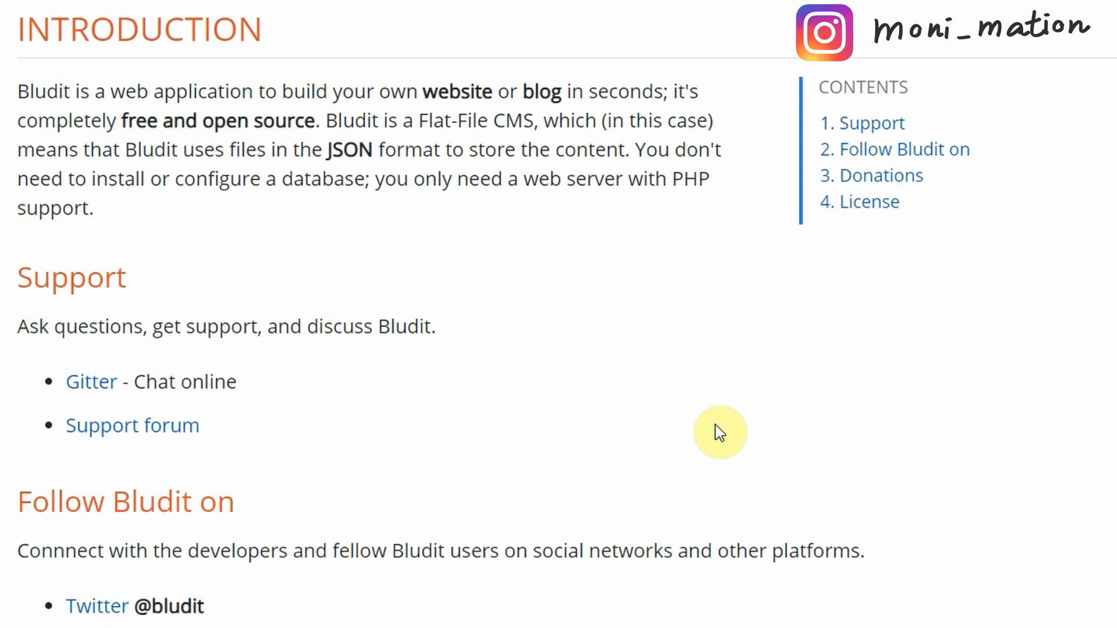
double_click(299, 91)
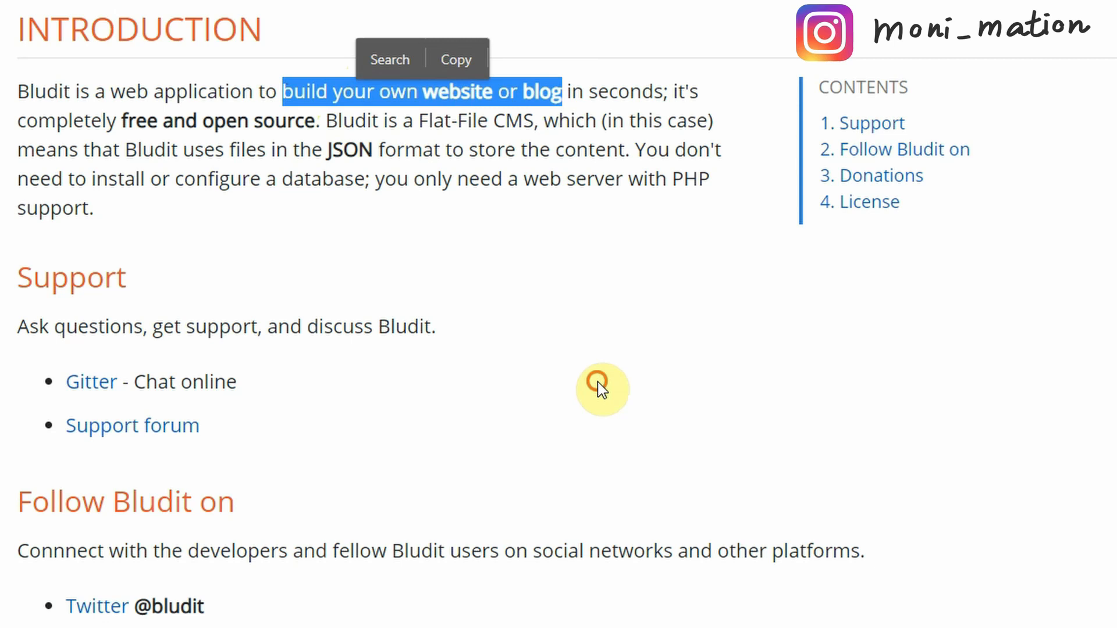
click(603, 390)
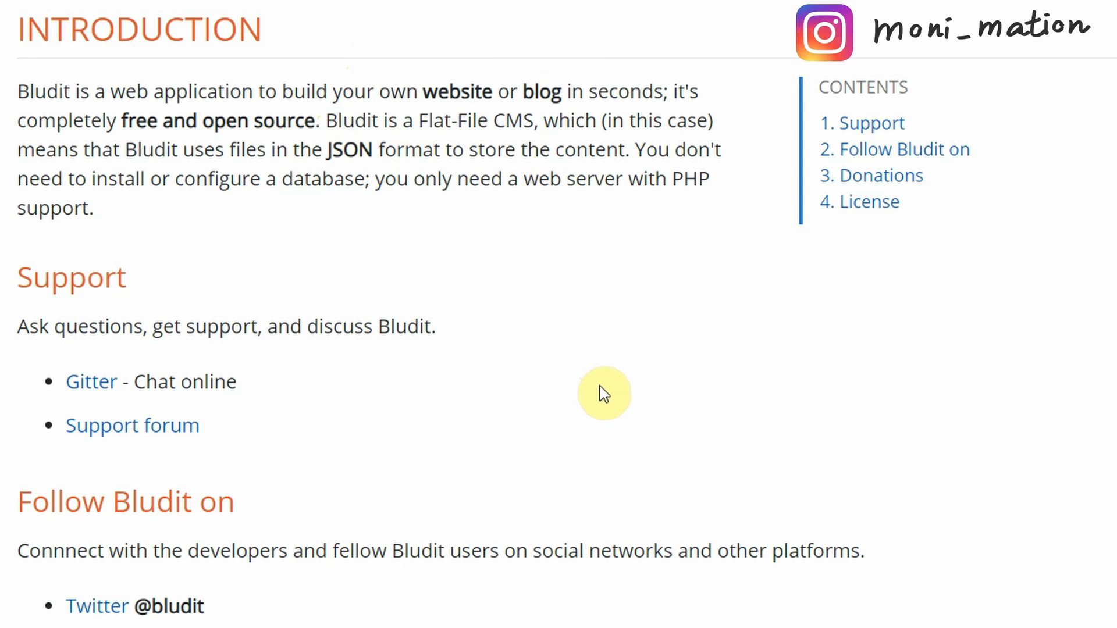
scroll(down, 3)
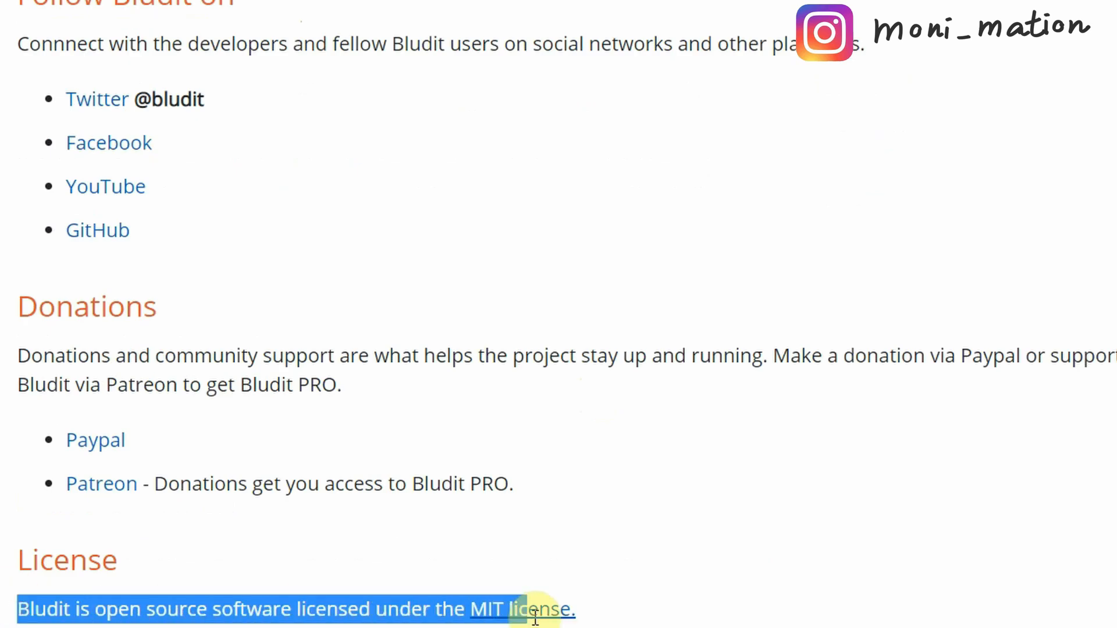
mouse_move(601, 620)
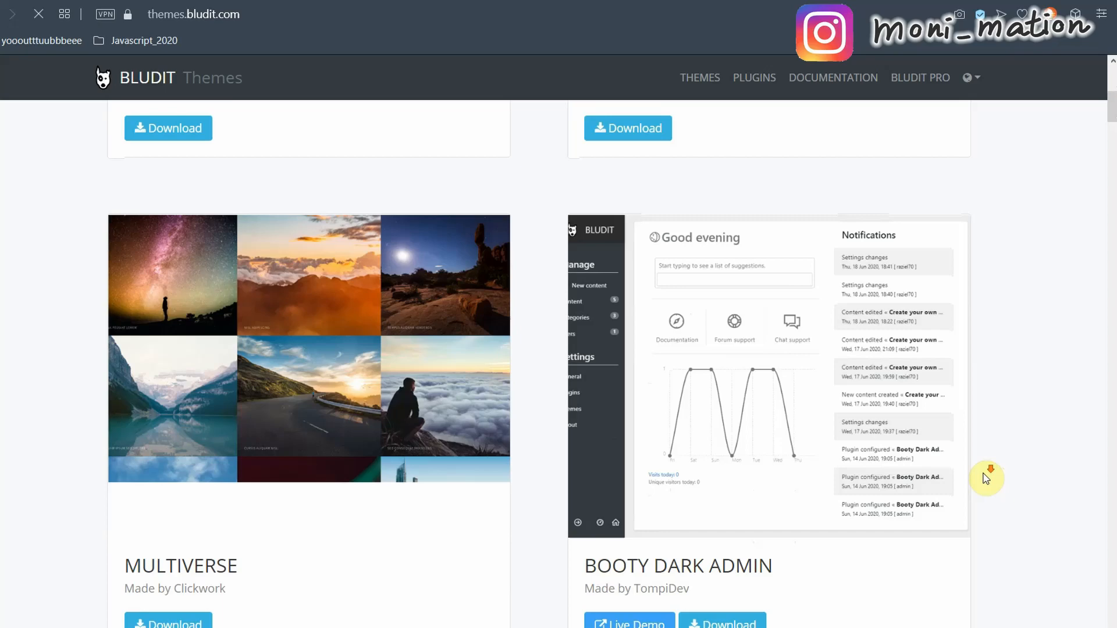
Browse the themes and plugins listings and launch the Booty Dark Admin plugin live demo
scroll(down, 3)
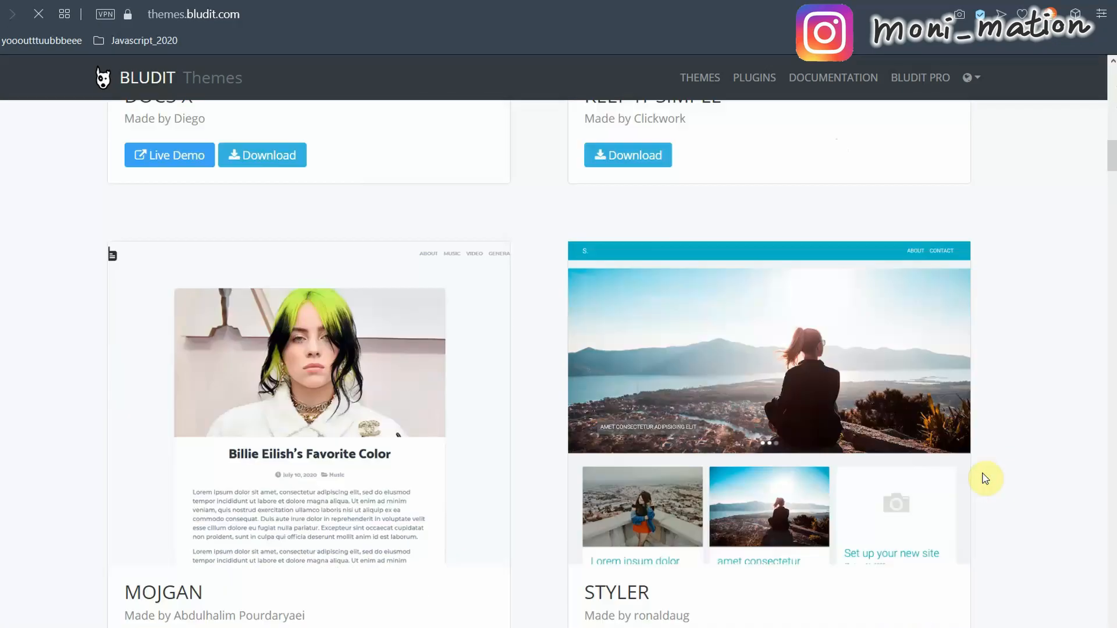
scroll(down, 3)
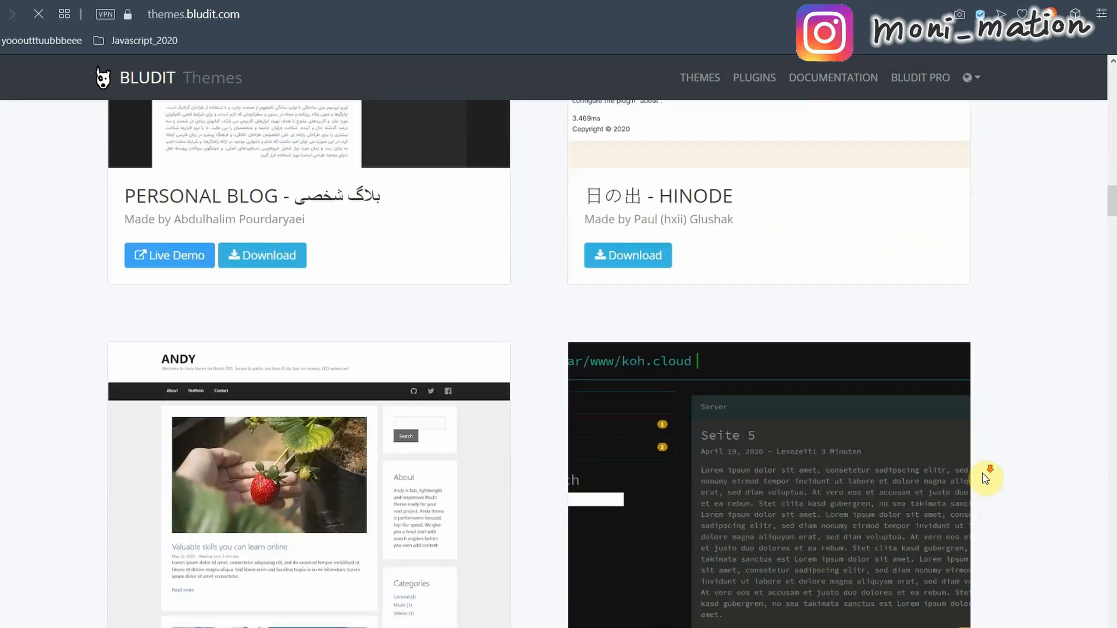
scroll(down, 3)
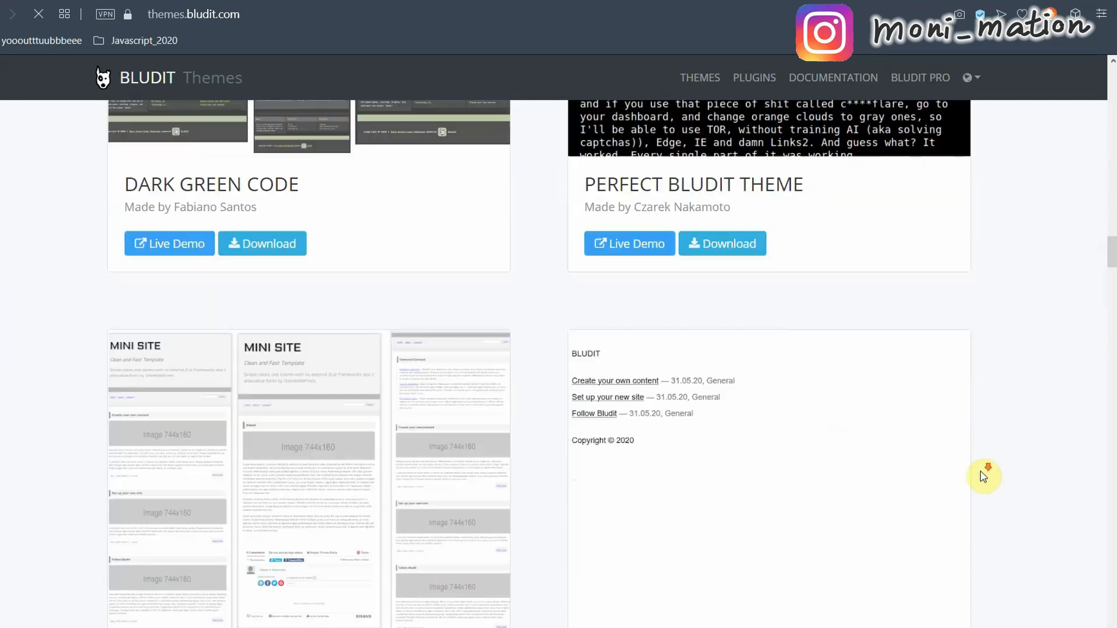
scroll(down, 3)
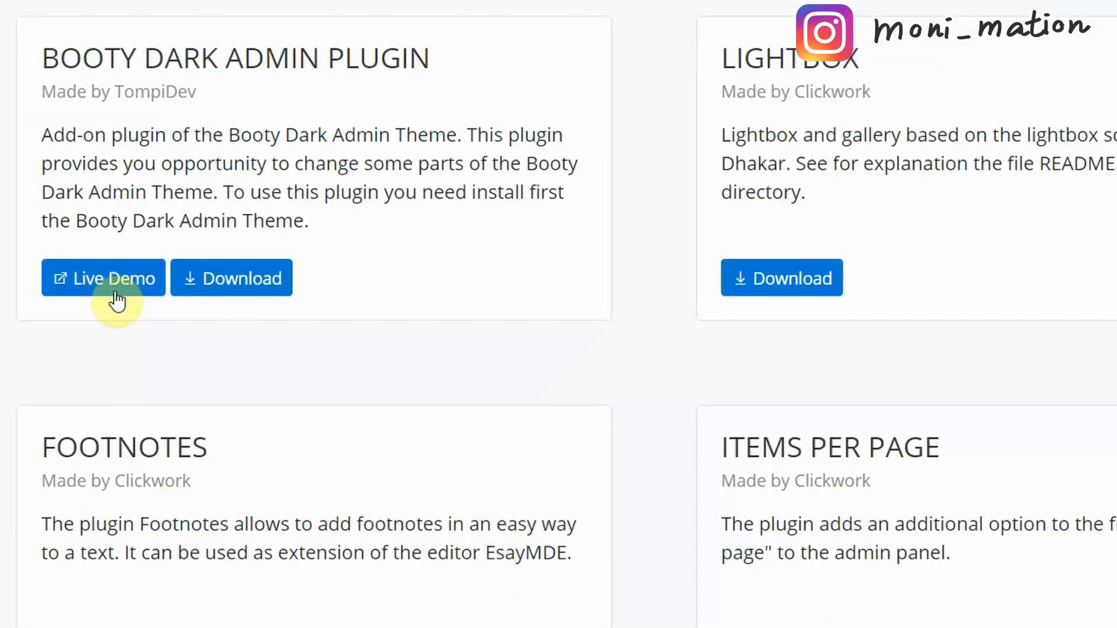
click(102, 278)
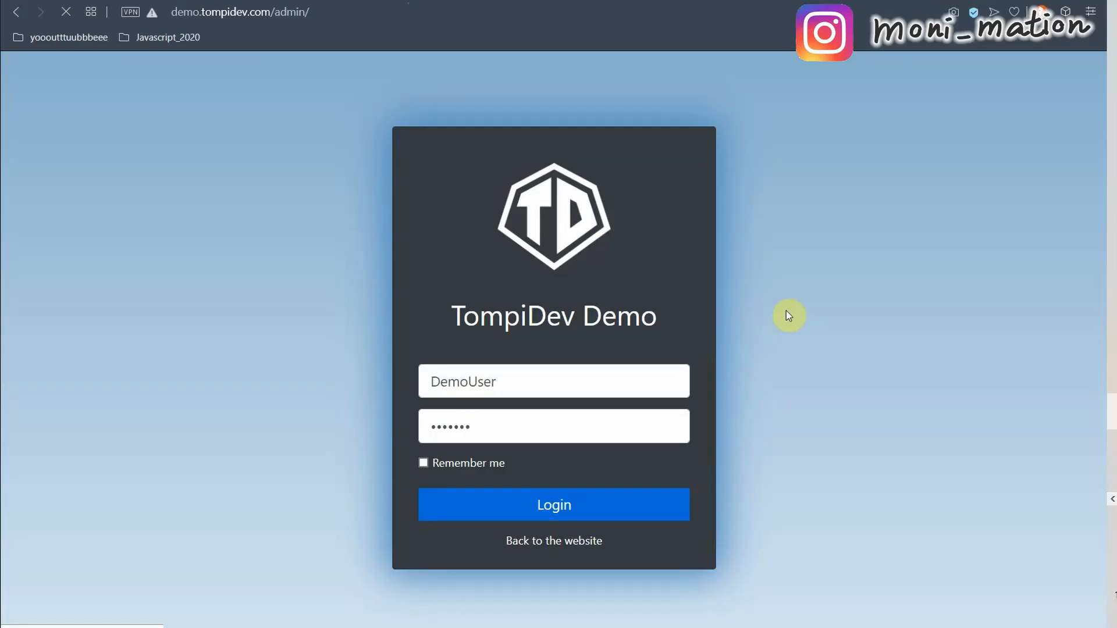
Log in as the prefilled DemoUser and view the enabled plugins list in the demo admin
click(554, 504)
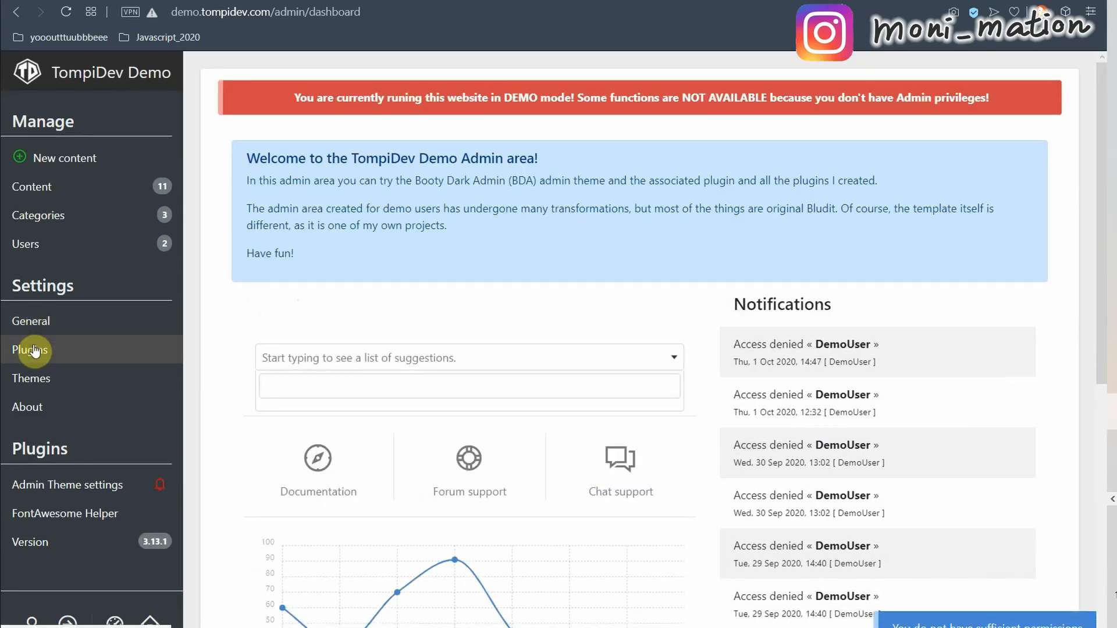
click(31, 351)
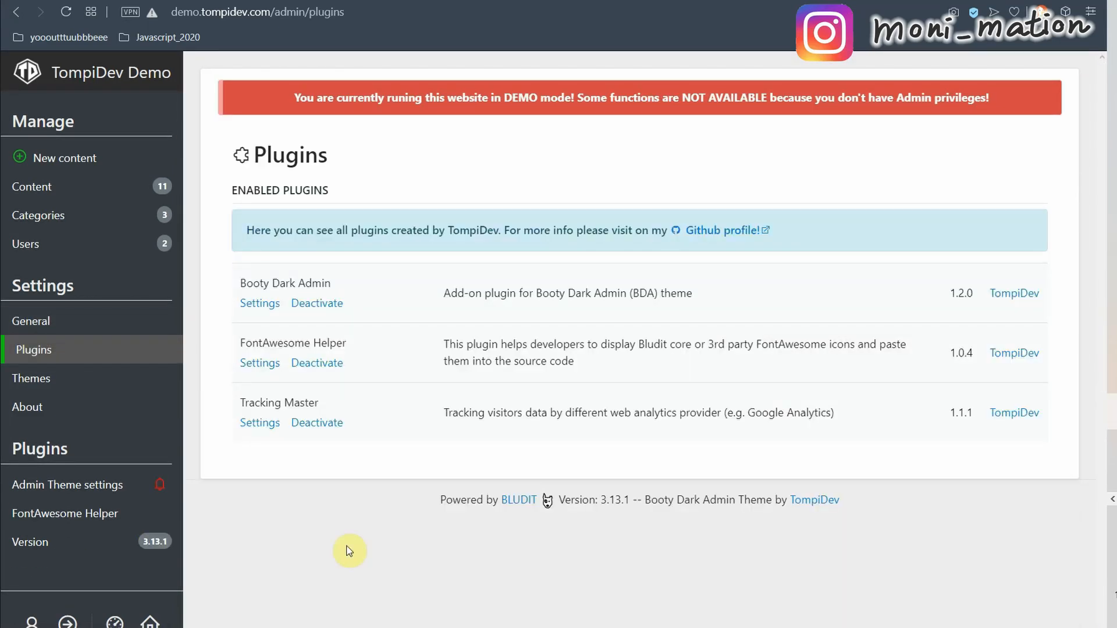
click(260, 422)
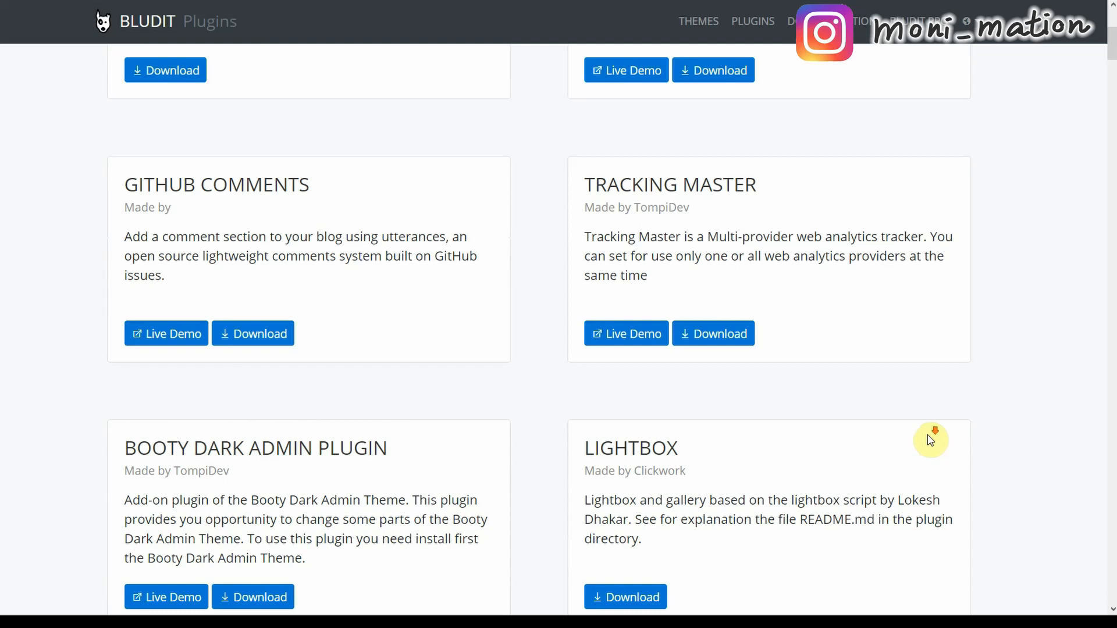
Scroll the plugins.bludit.com catalogue past Booty Dark Admin to Lightbox, Footnotes and Items Per Page
scroll(down, 3)
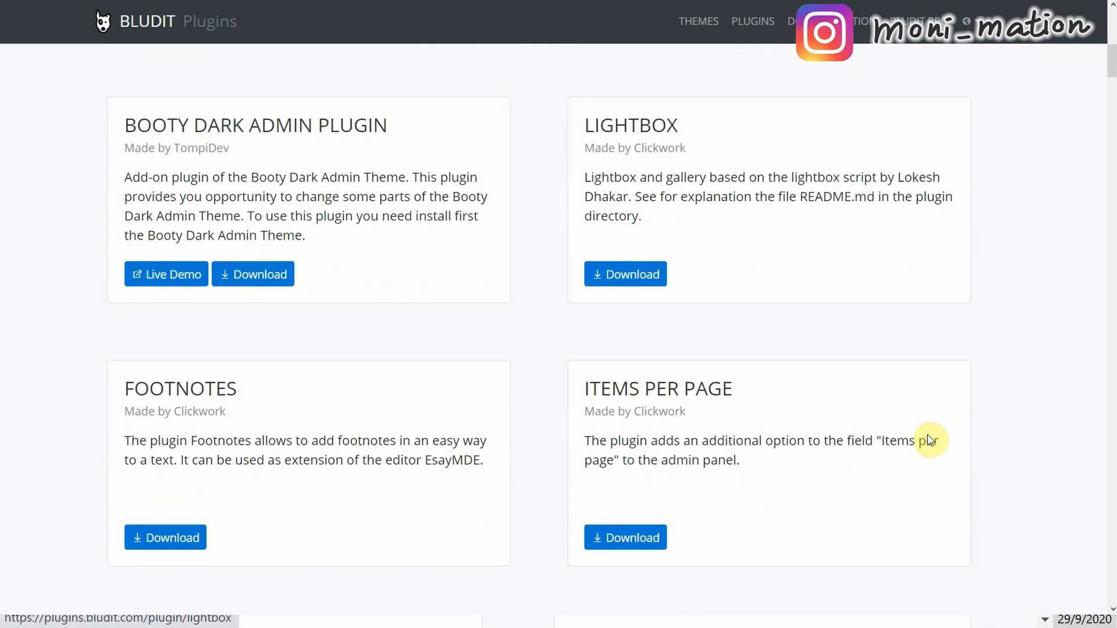
mouse_move(358, 512)
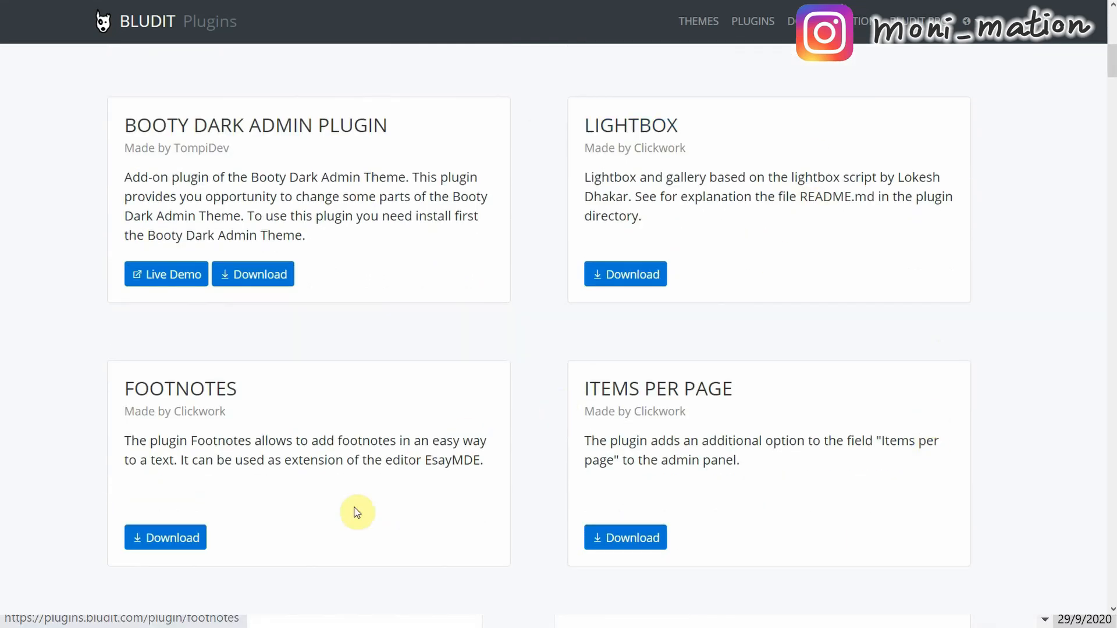
mouse_move(488, 529)
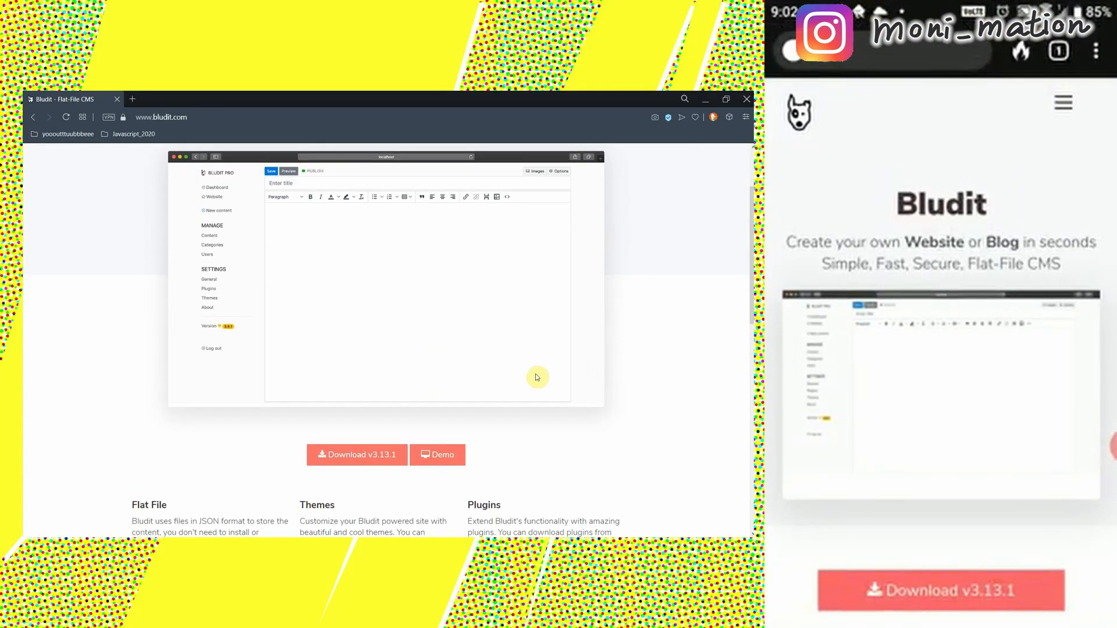
Visit the Bludit demo website and go into the Highest Mountain story
click(436, 455)
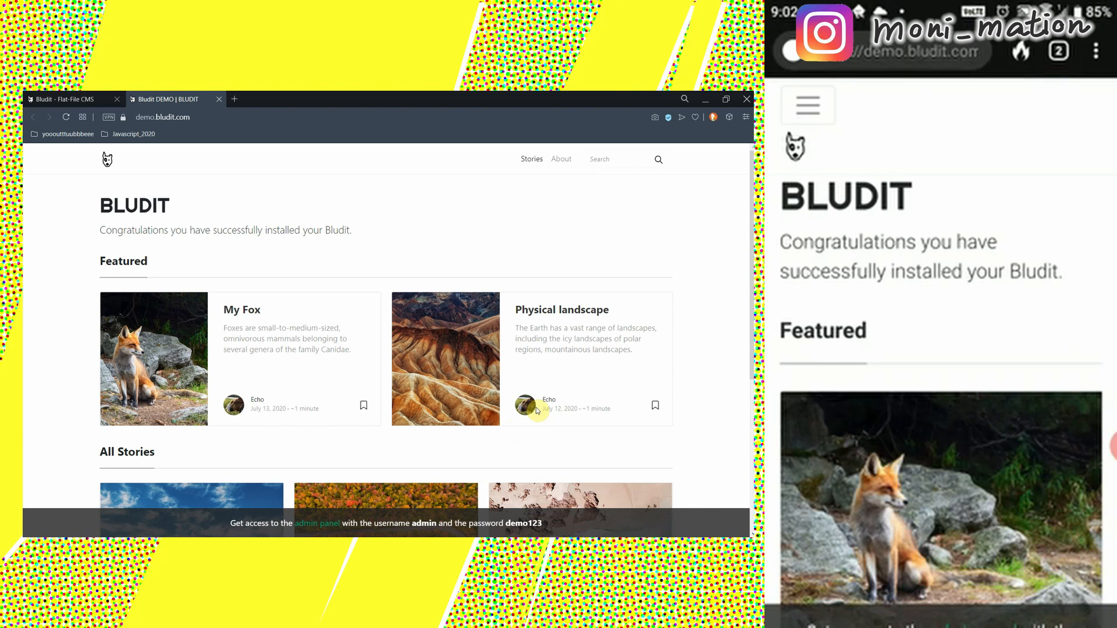
scroll(down, 3)
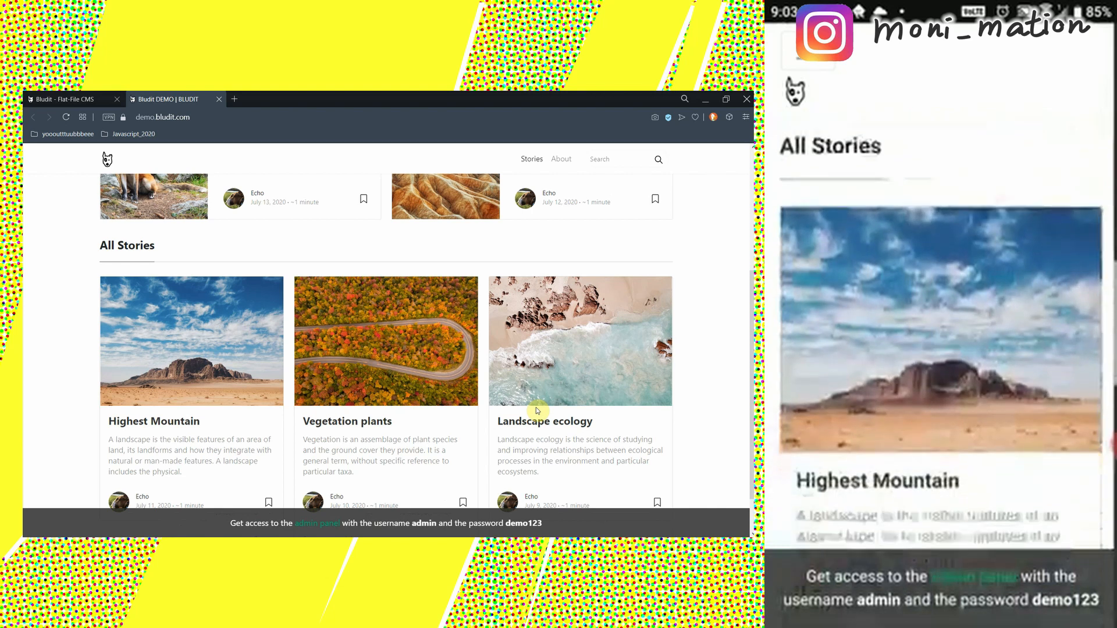
scroll(up, 3)
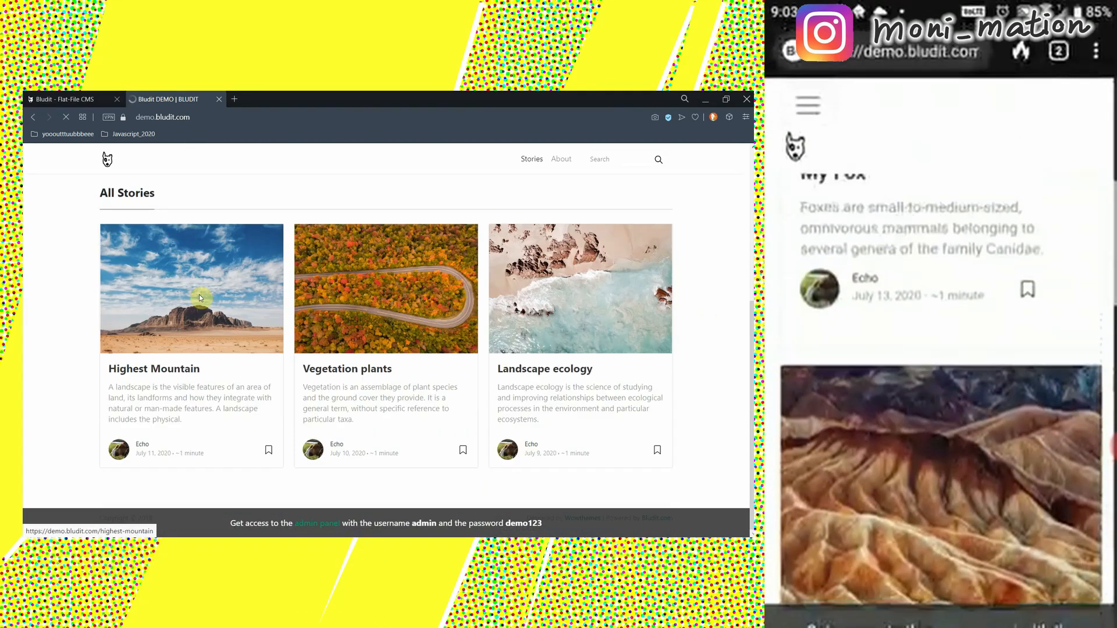
click(191, 289)
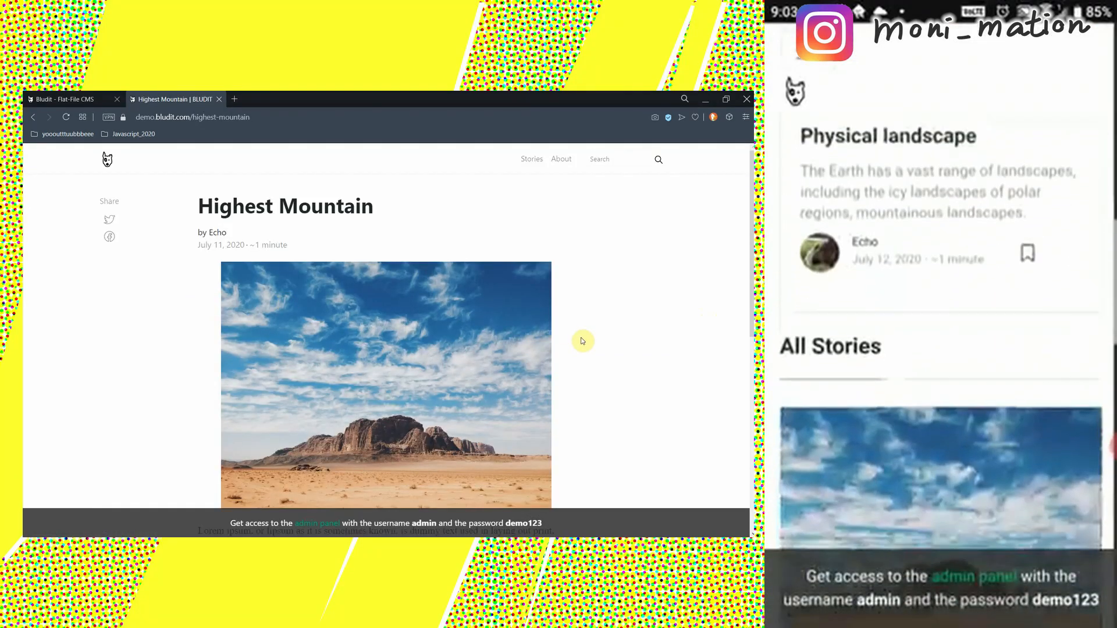
Read through the Highest Mountain article and continue down to the All Stories list and Landscape ecology post
scroll(down, 3)
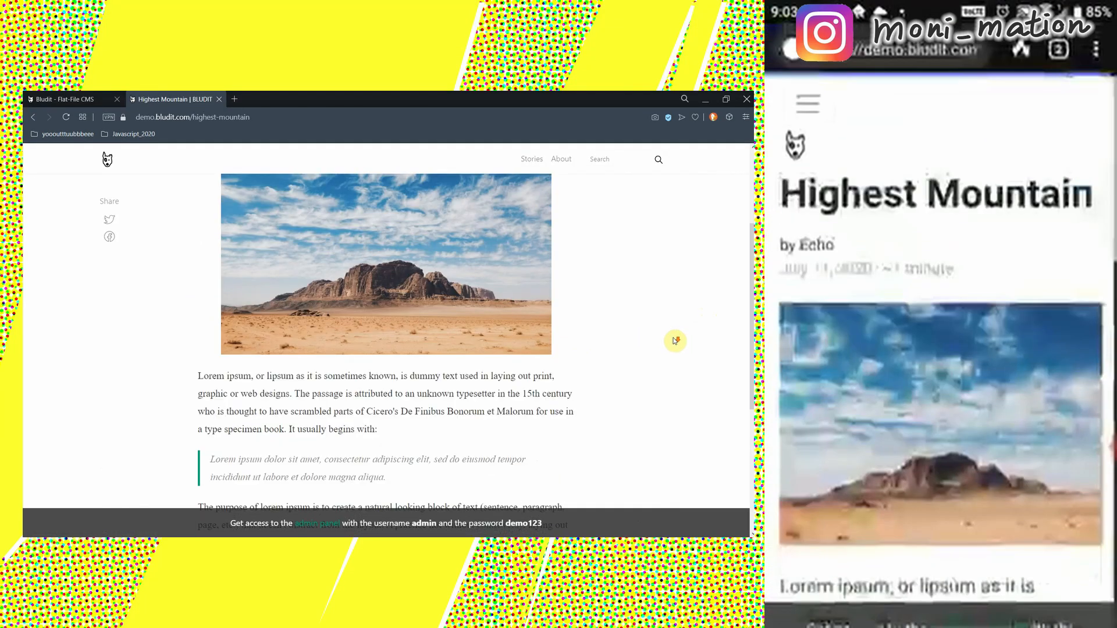
scroll(down, 3)
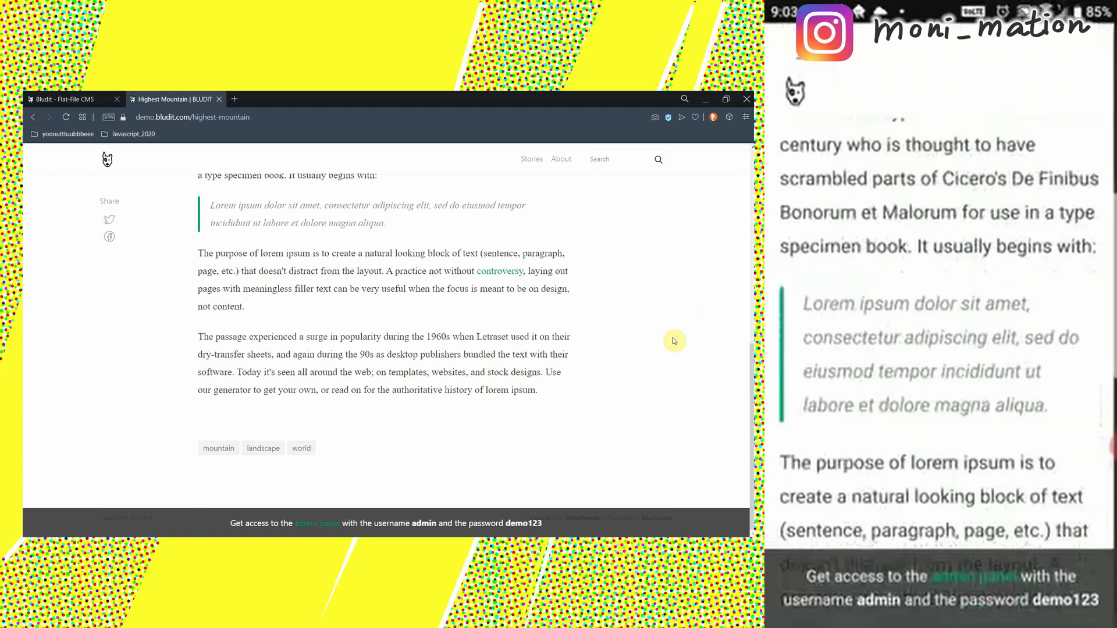
scroll(up, 3)
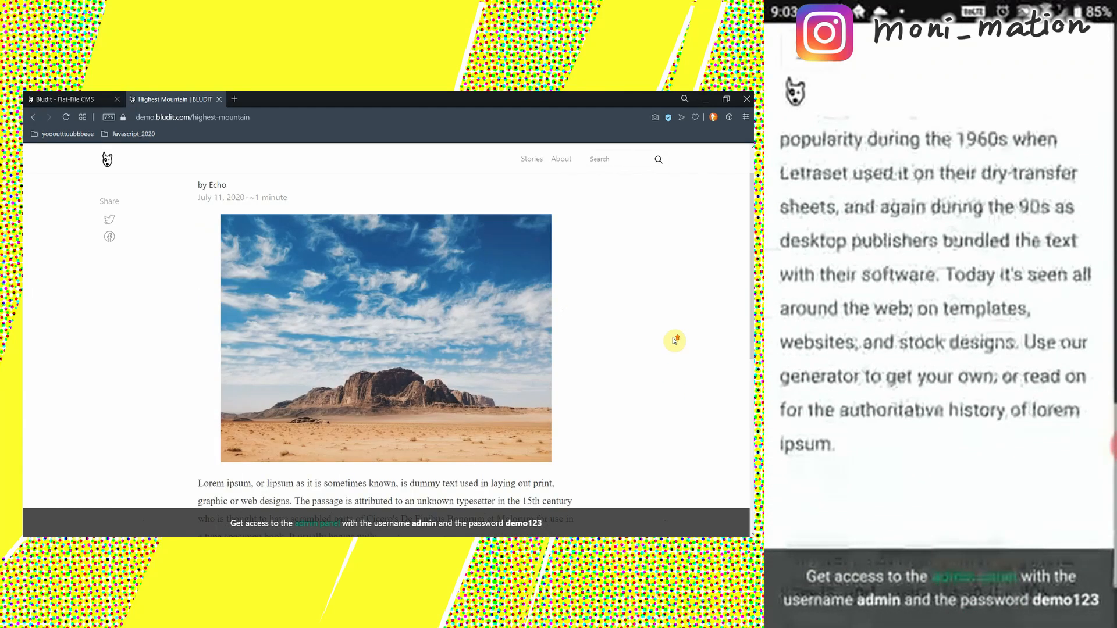
scroll(up, 3)
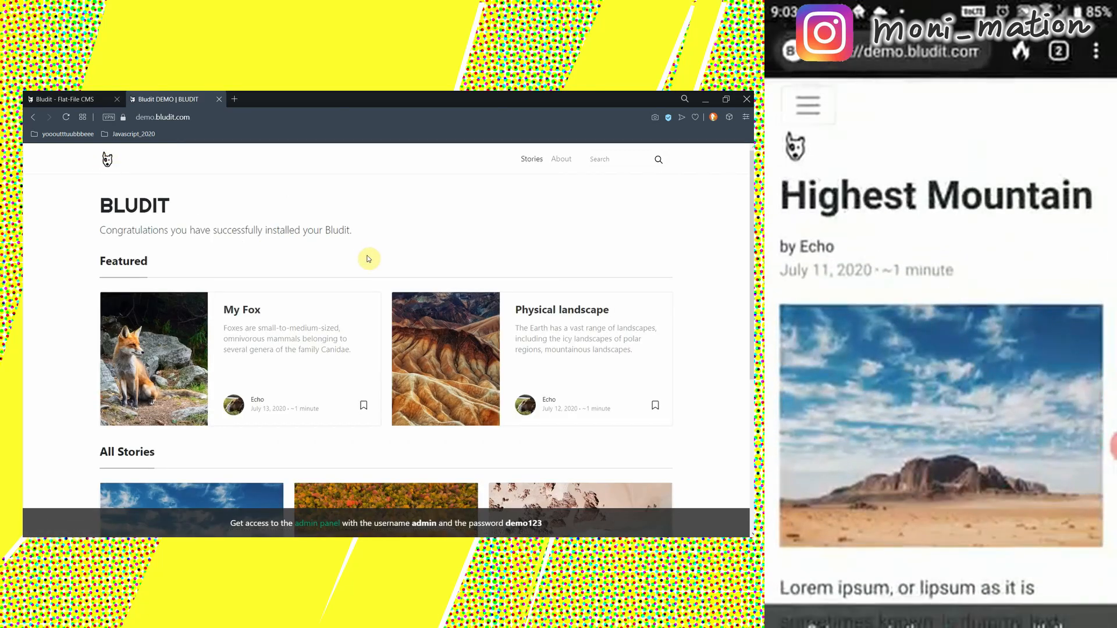
scroll(down, 3)
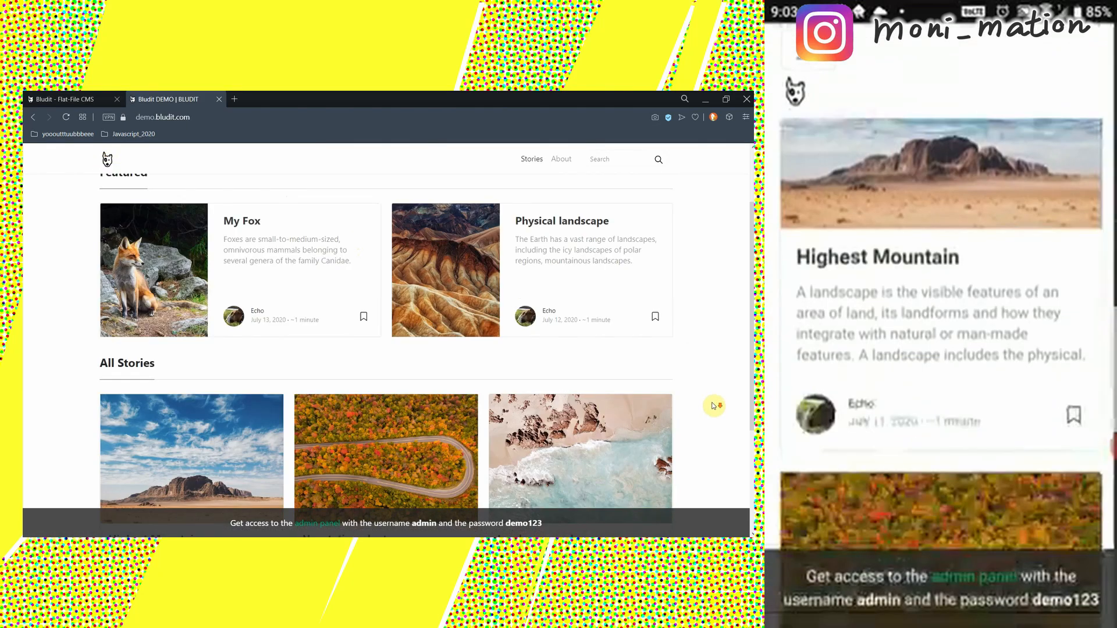
scroll(down, 3)
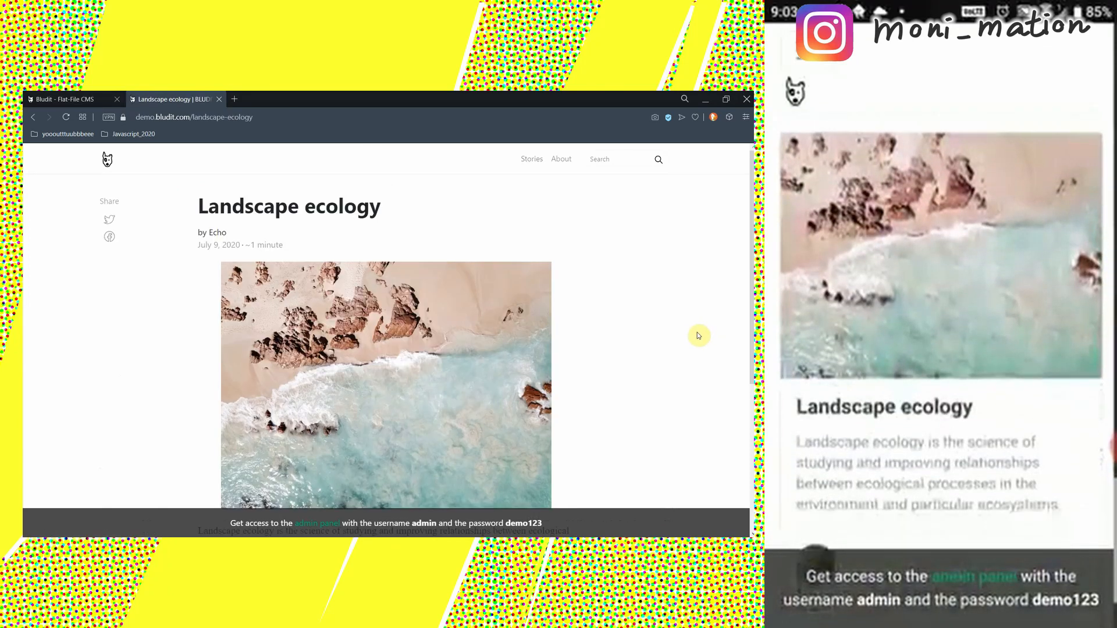
scroll(down, 3)
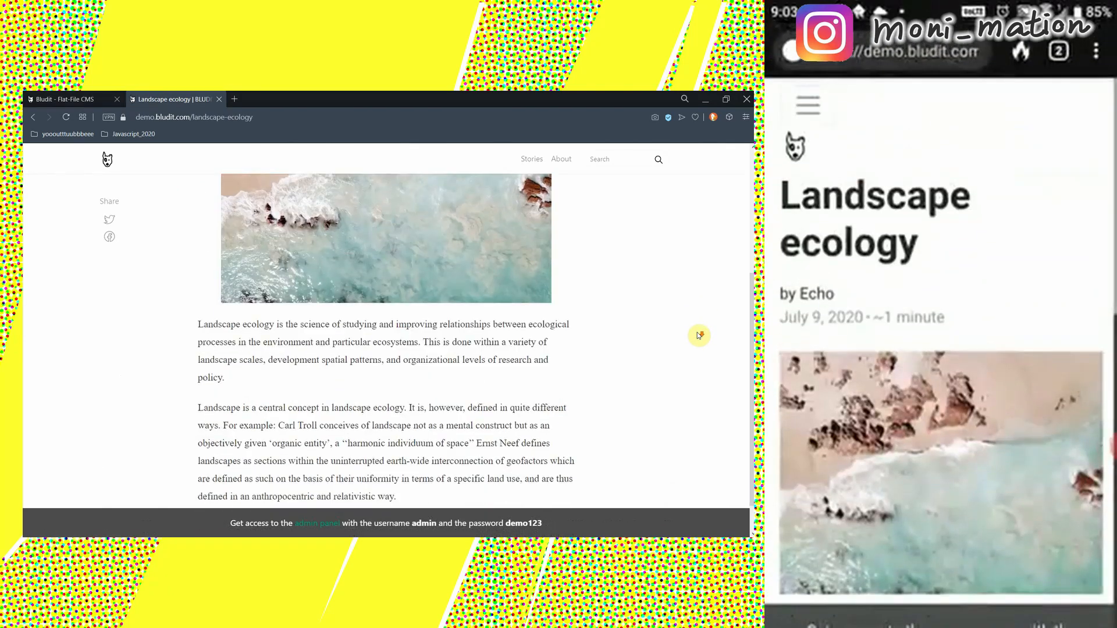
scroll(down, 3)
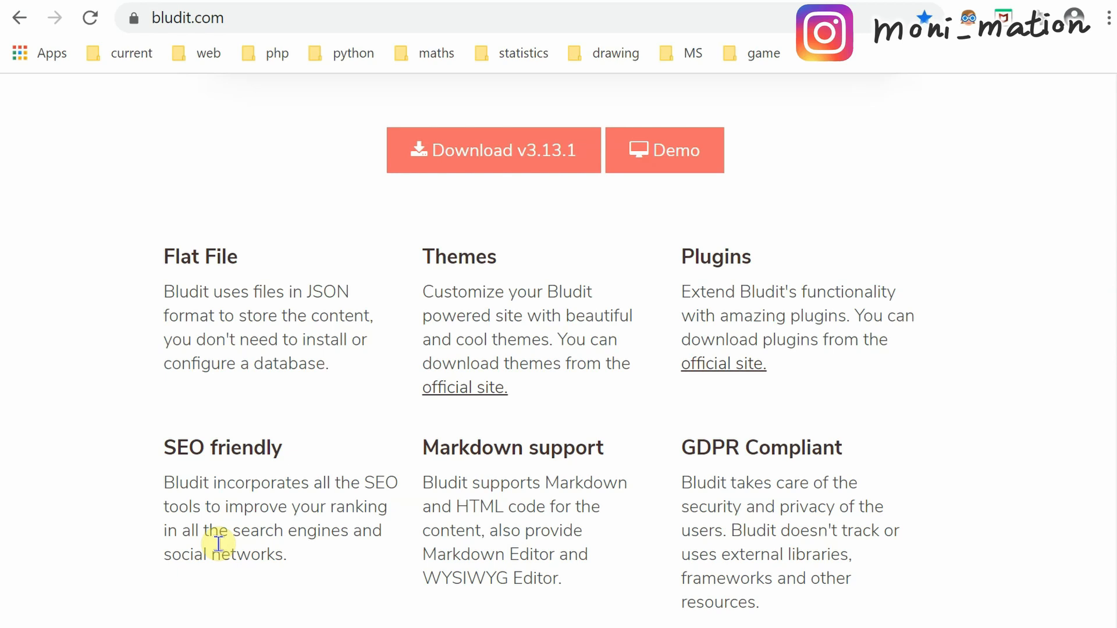
mouse_move(541, 519)
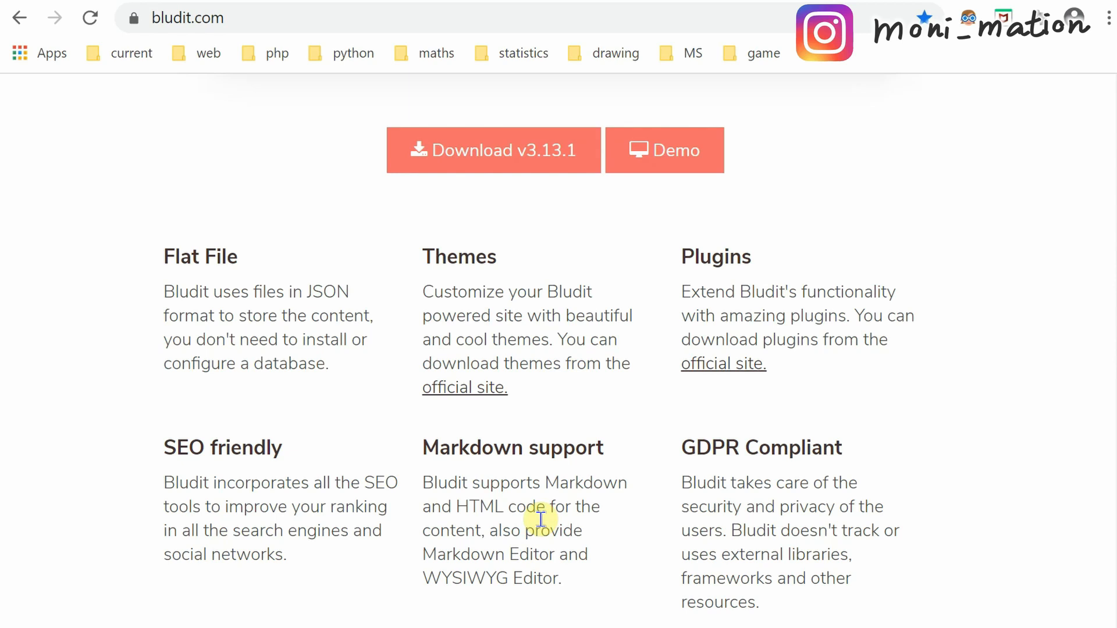
mouse_move(1100, 212)
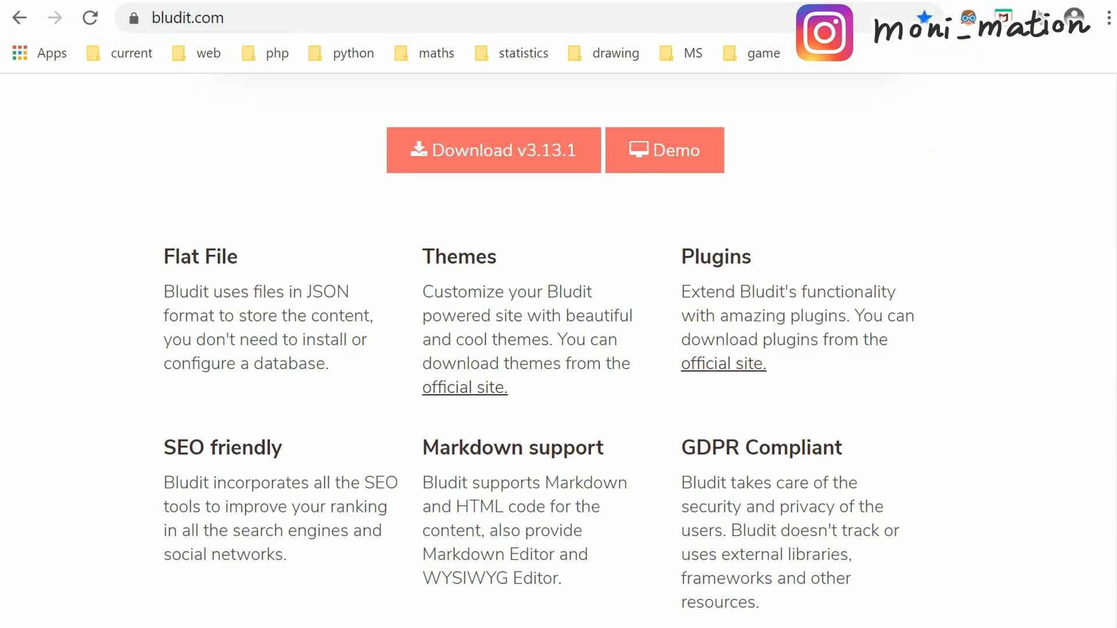
In Chrome, reach the English Bludit documentation and jump to its Donations section with Paypal and Patreon options
scroll(up, 3)
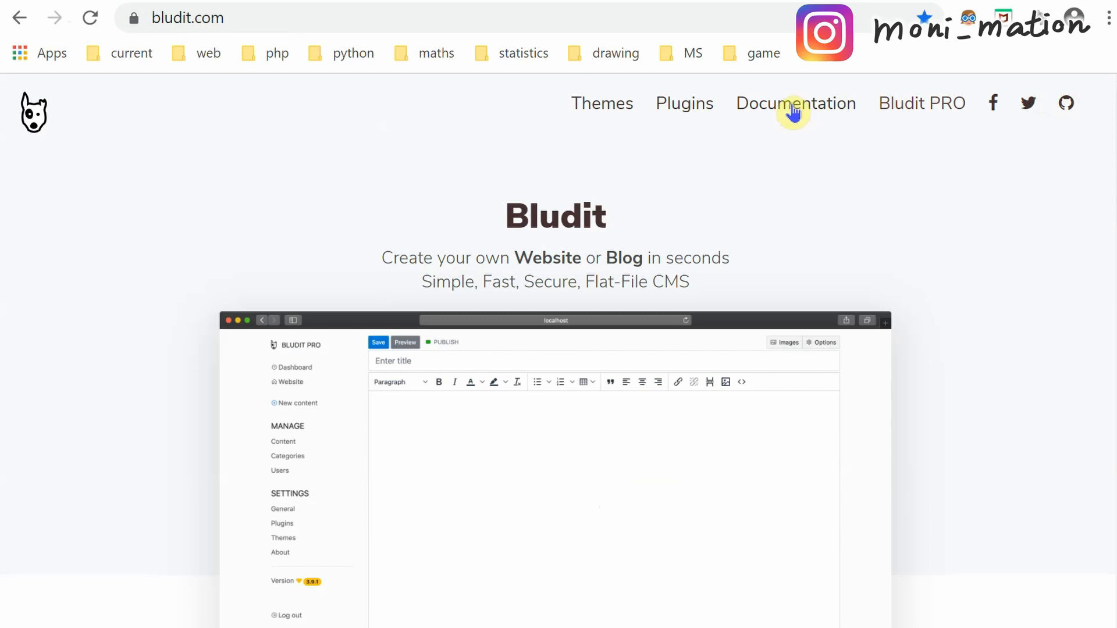
mouse_move(882, 145)
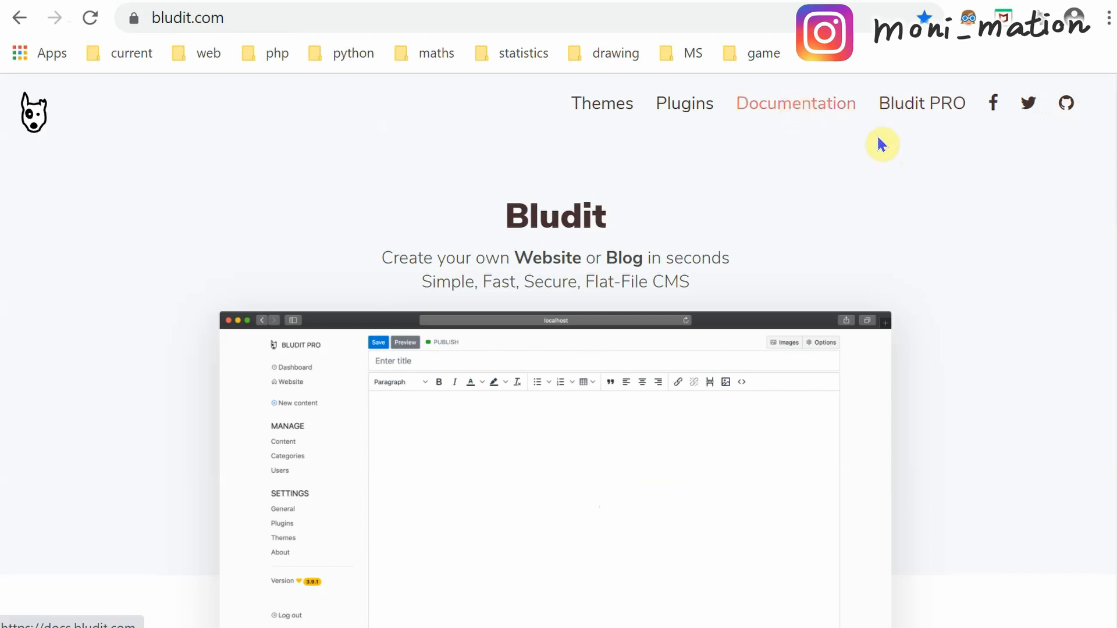
mouse_move(849, 62)
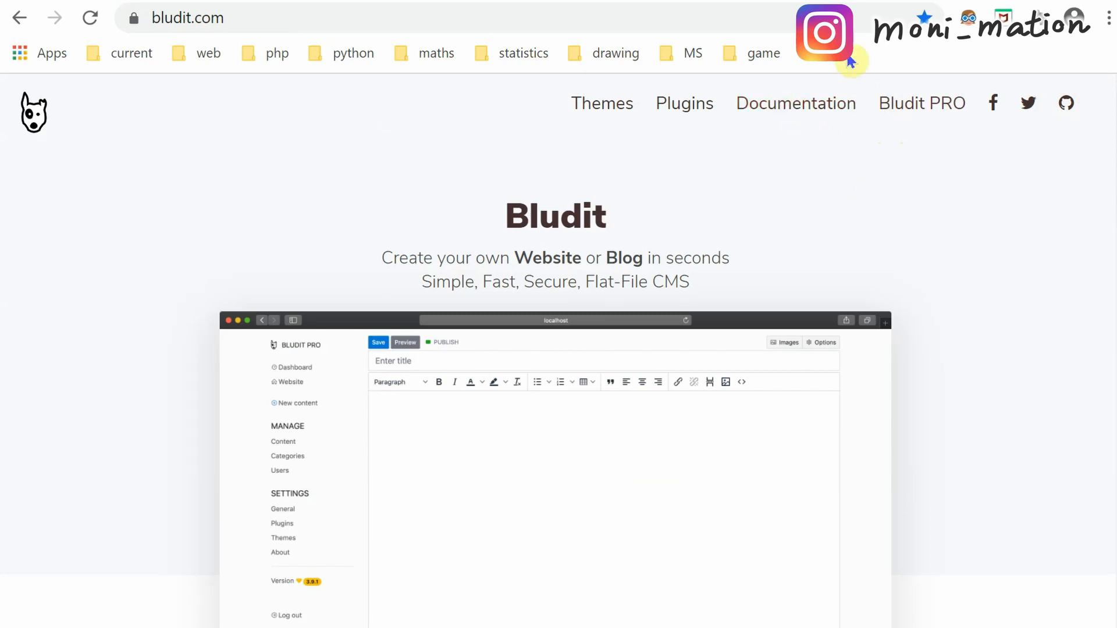
click(796, 104)
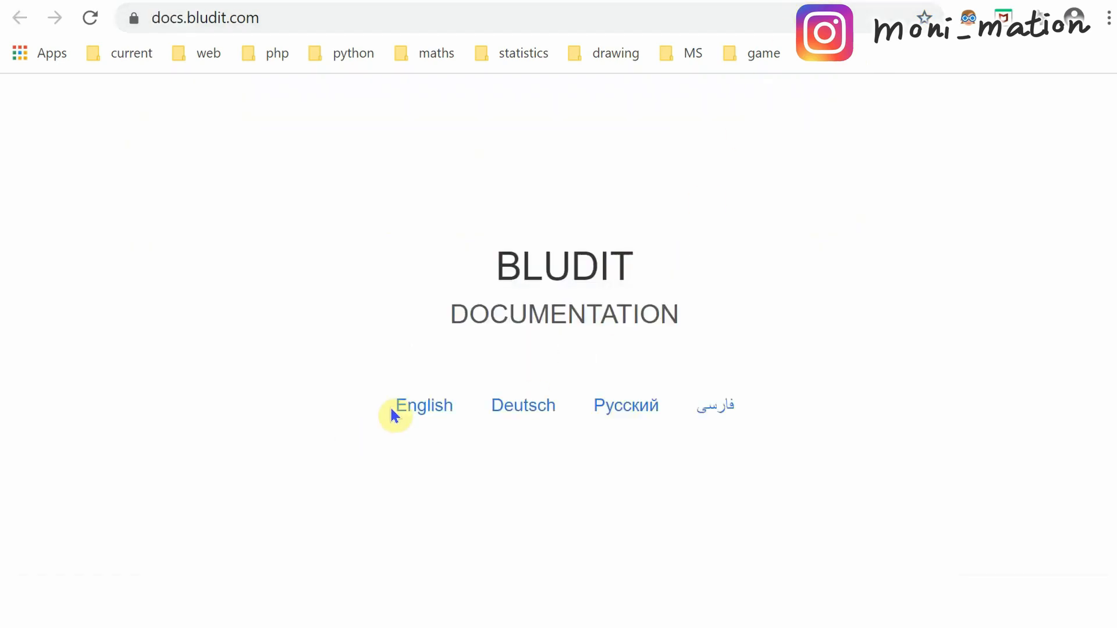
click(424, 405)
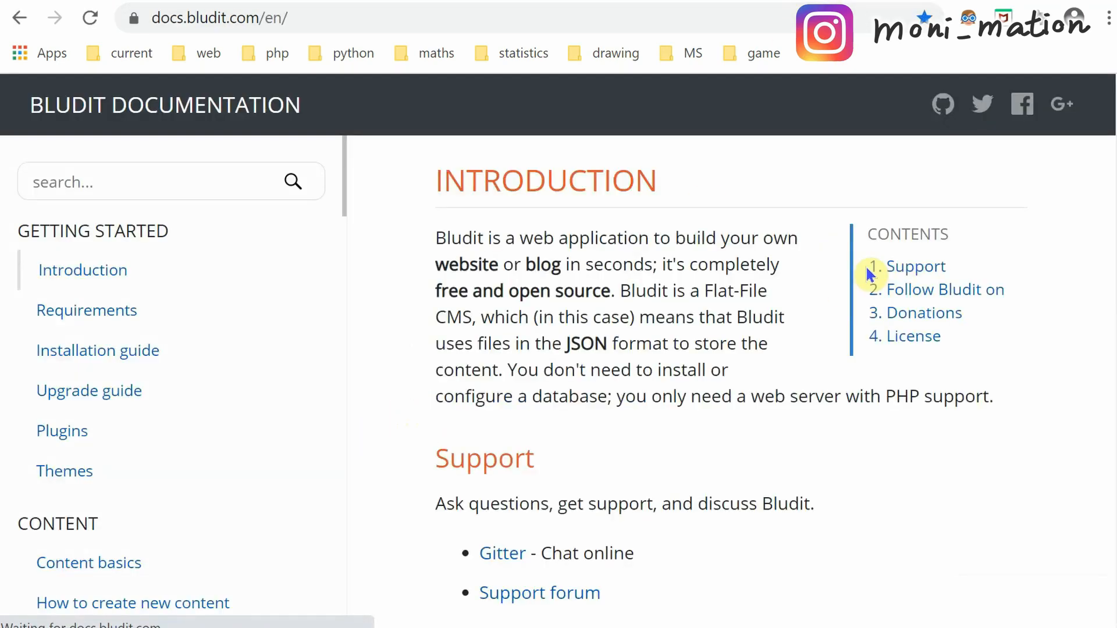
mouse_move(944, 316)
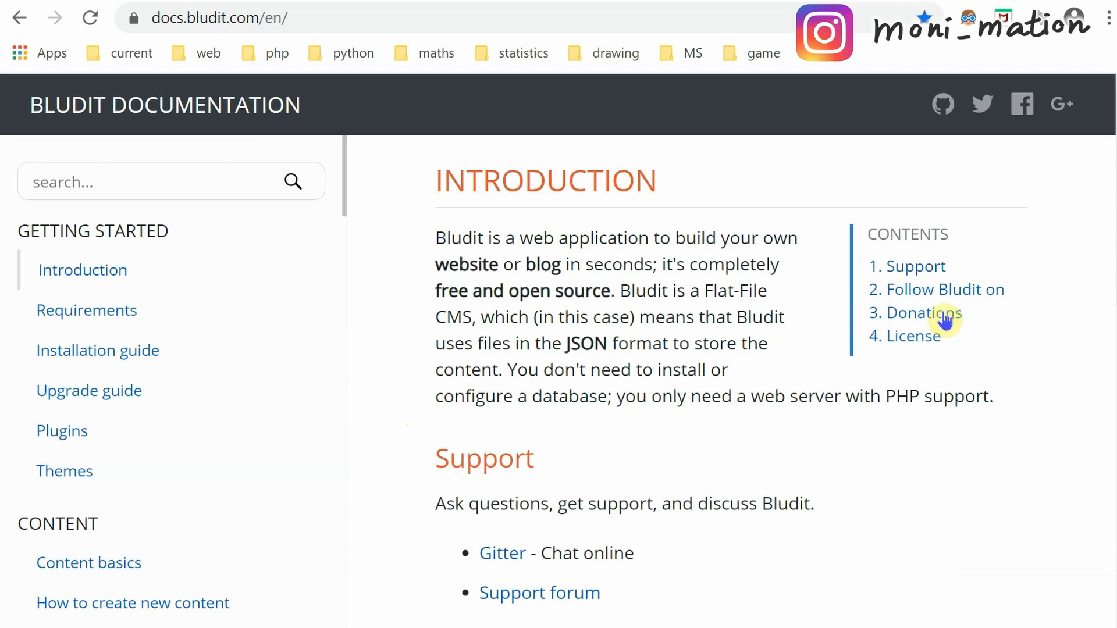
click(923, 313)
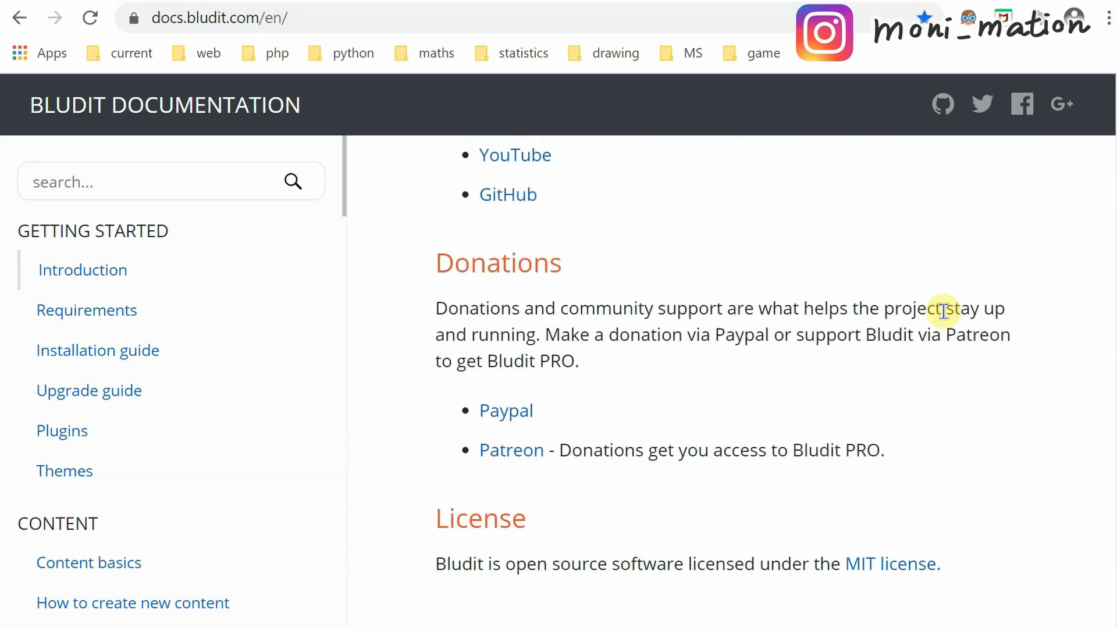
scroll(down, 3)
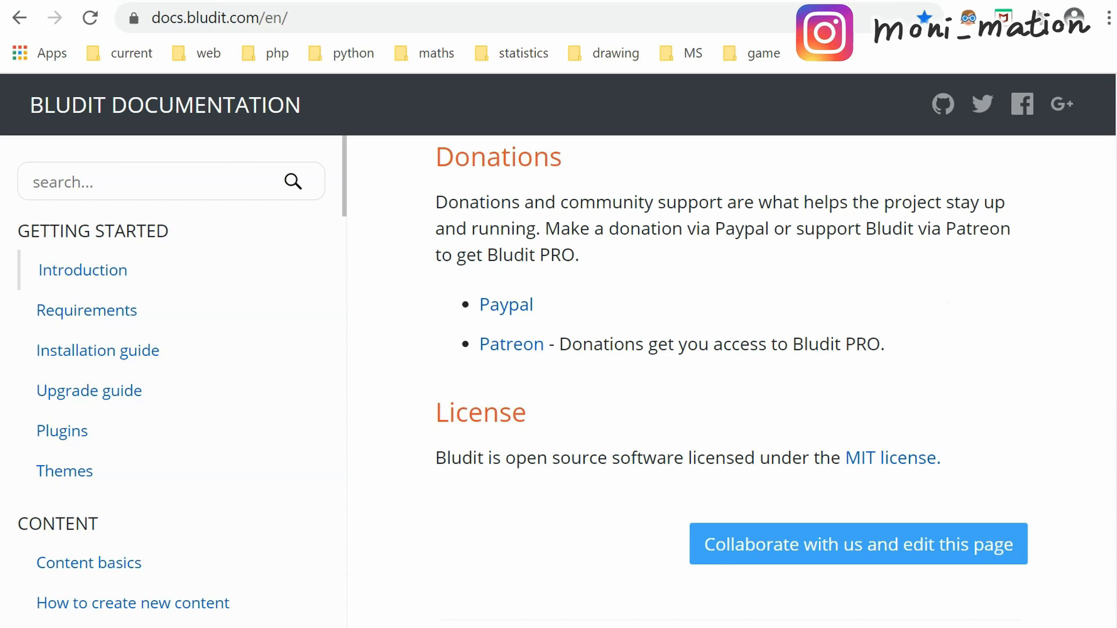
mouse_move(643, 374)
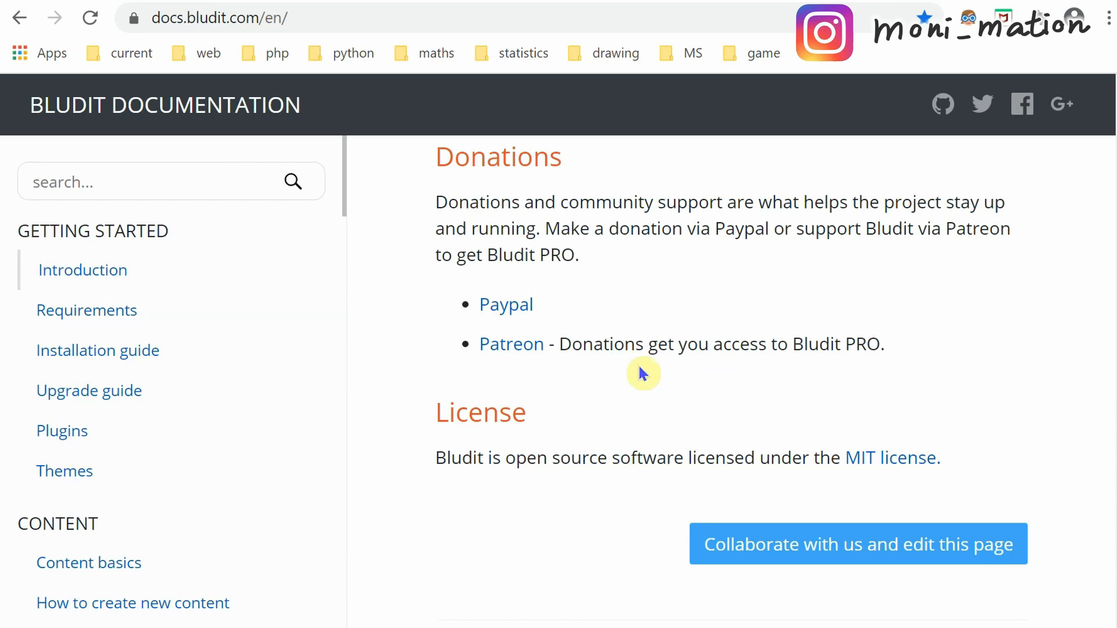
mouse_move(506, 303)
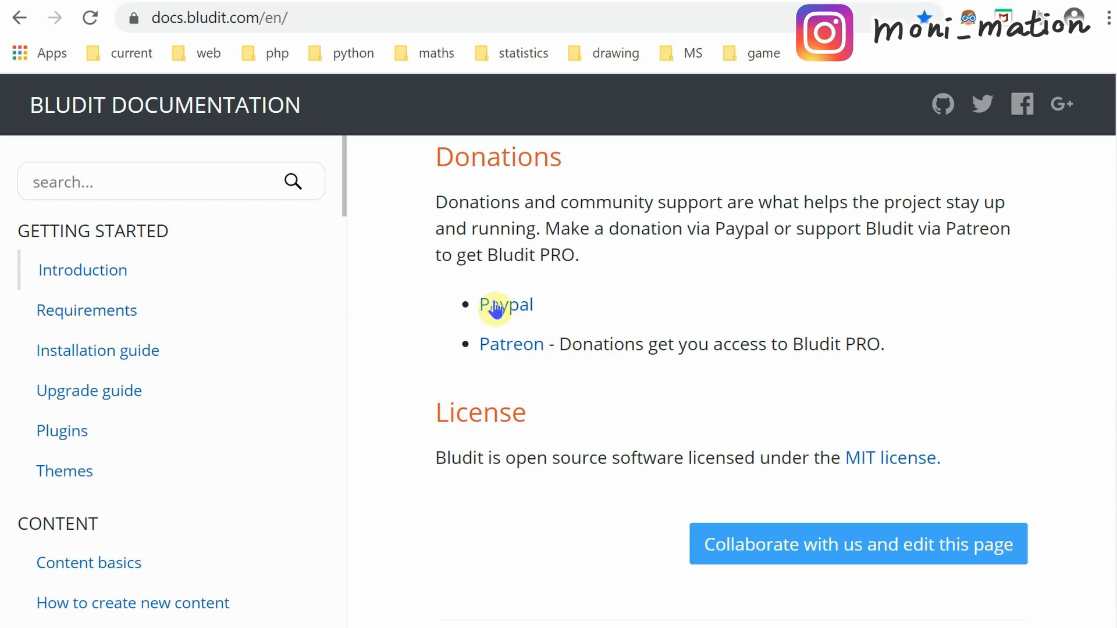
mouse_move(506, 352)
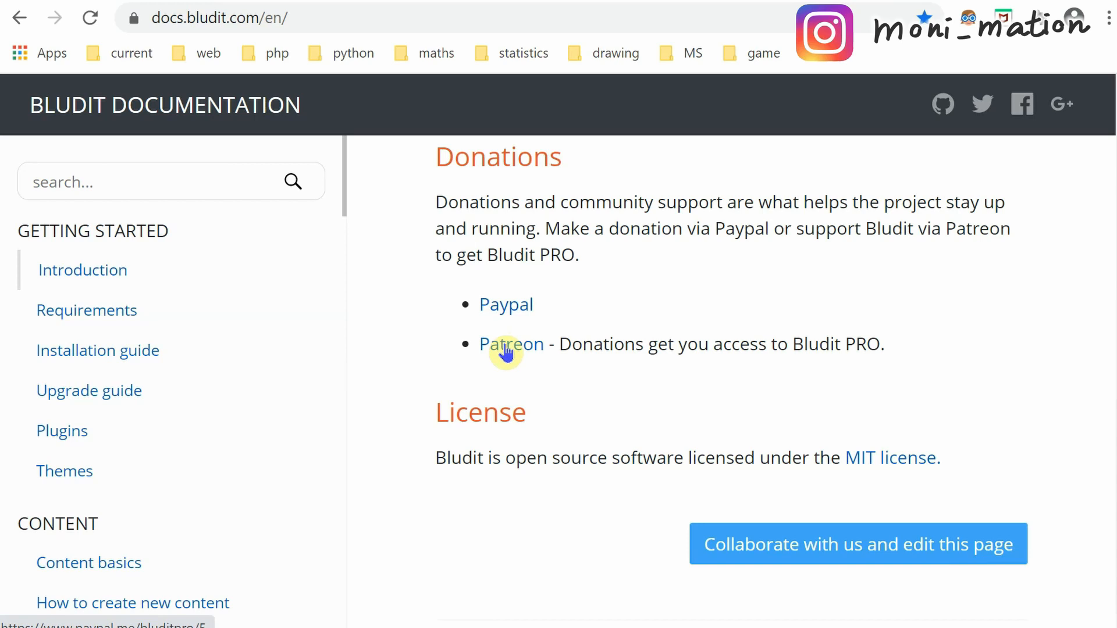
mouse_move(594, 370)
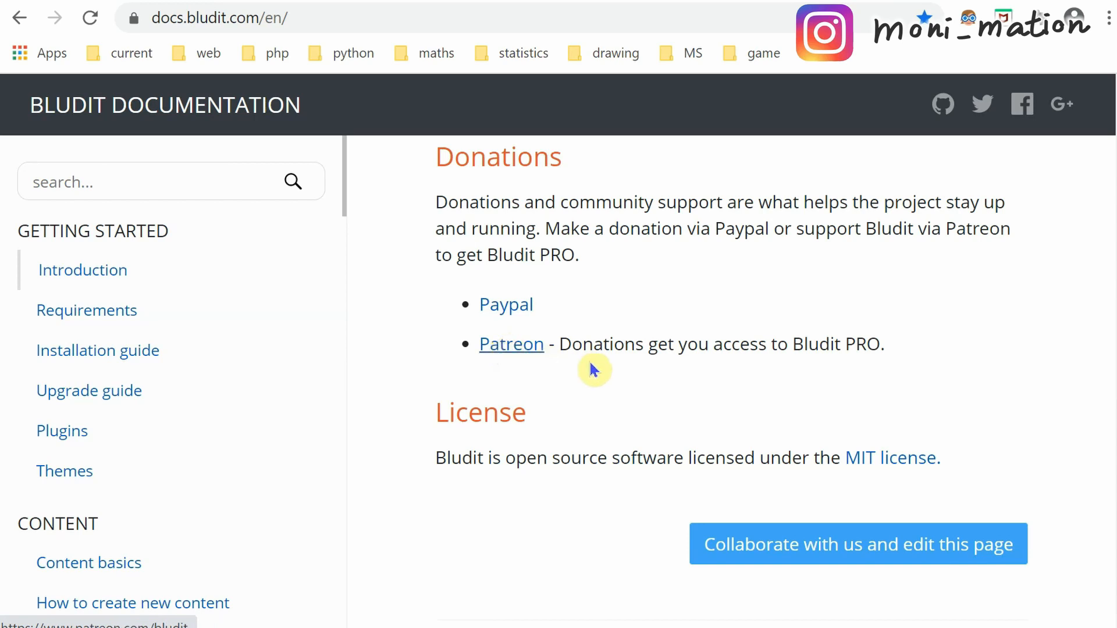
Go to Bludit's Patreon page and reveal all four membership levels down to the $10 Platinum Sponsor
click(511, 345)
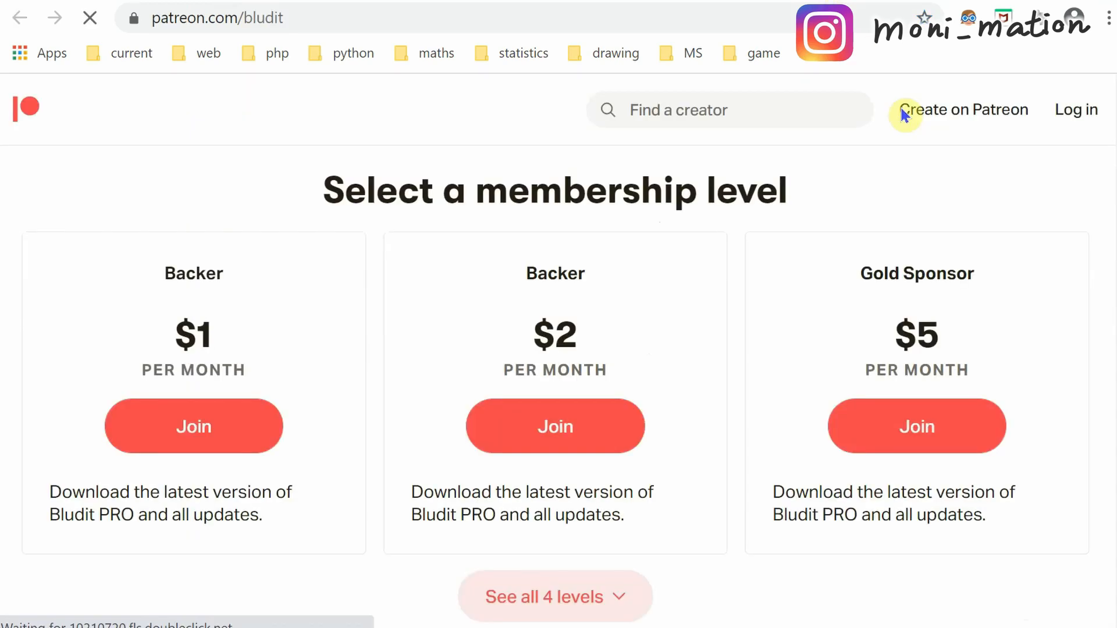
mouse_move(1006, 346)
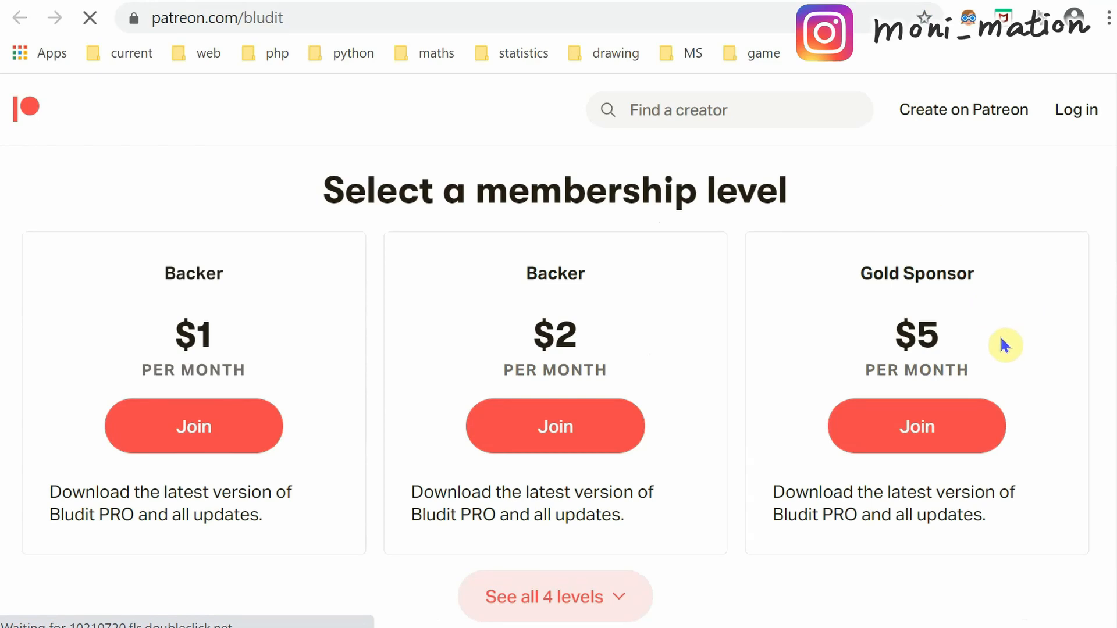
scroll(down, 3)
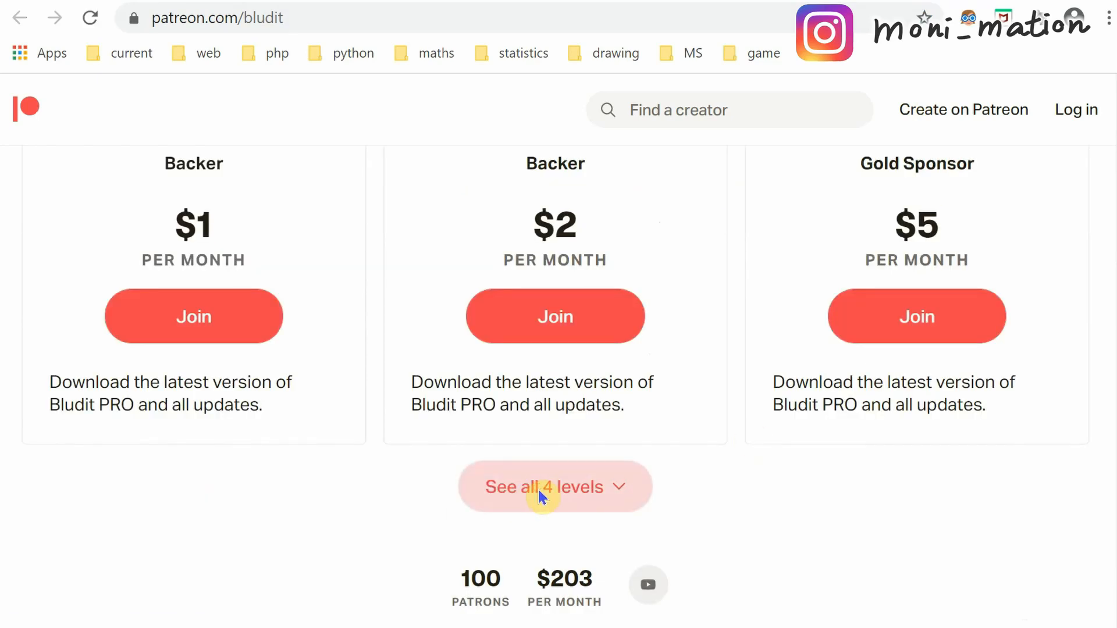
click(555, 486)
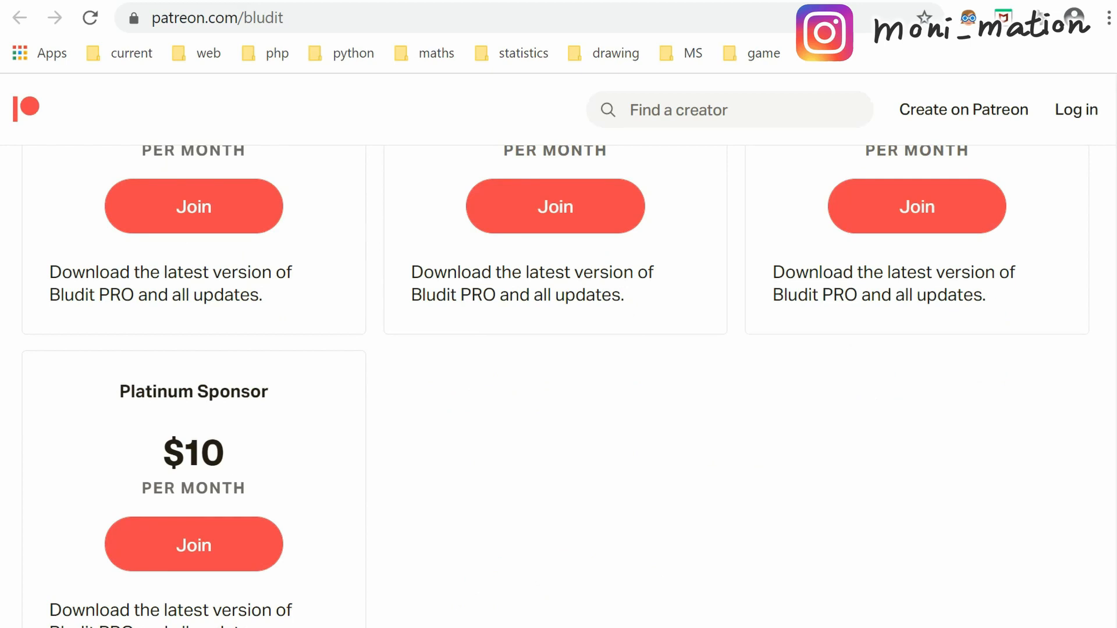